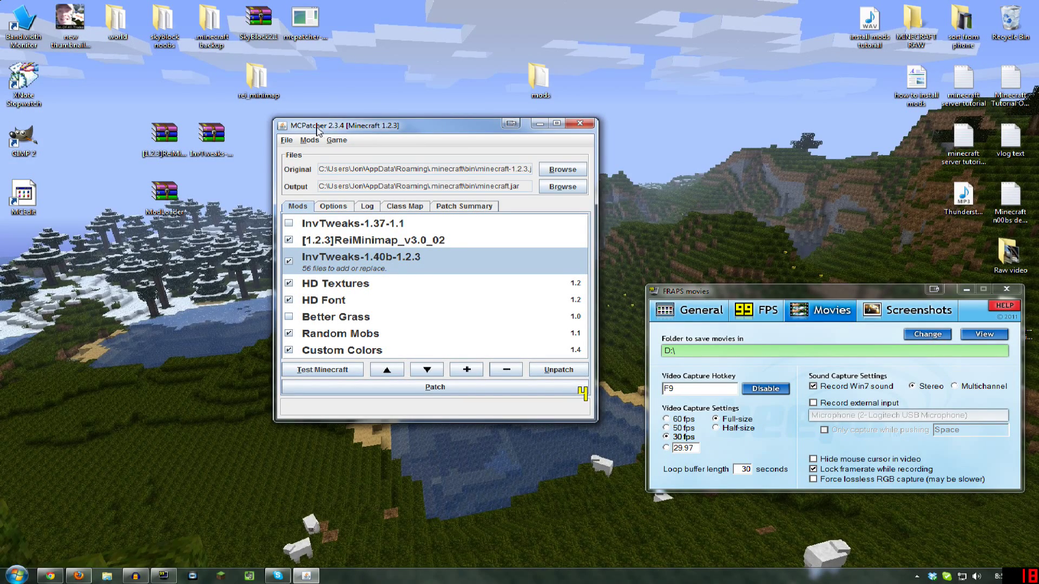
{"action": "mouse_move", "coordinate": [454, 118]}
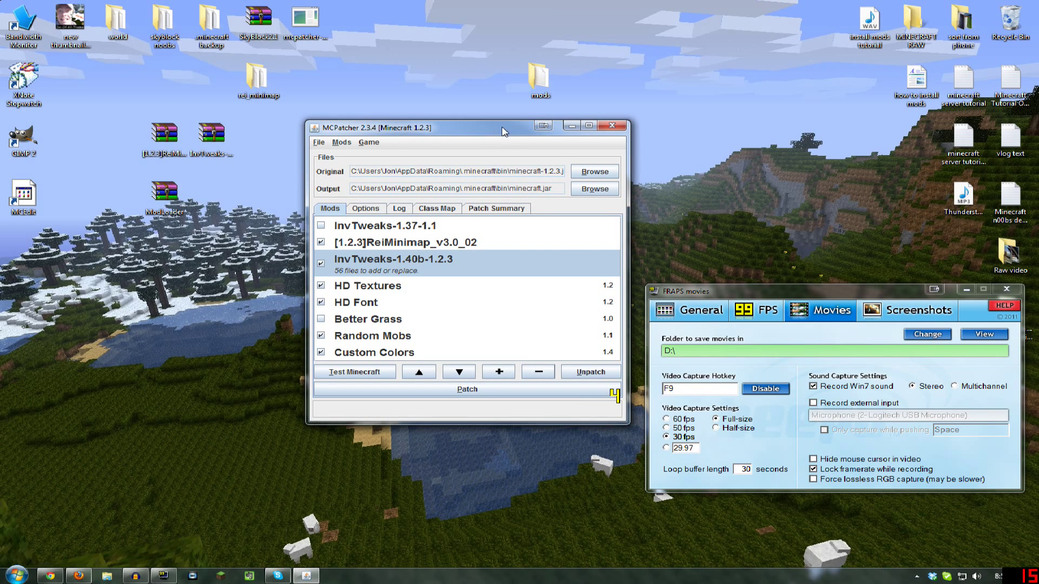
{"action": "mouse_move", "coordinate": [455, 197]}
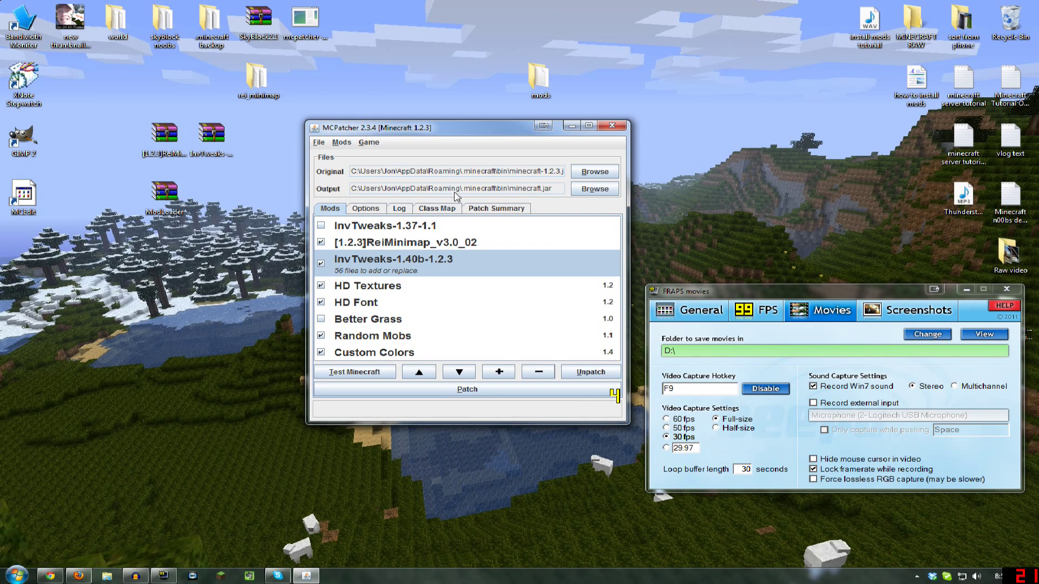
{"action": "mouse_move", "coordinate": [387, 293]}
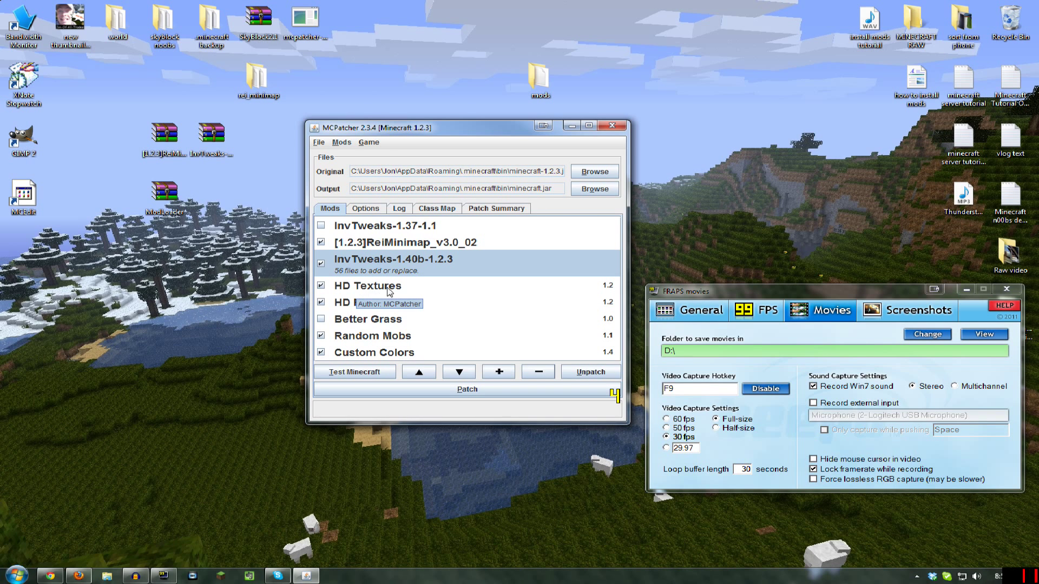
Check the Mods menu in MCPatcher, then close the patcher
{"action": "left_click", "coordinate": [340, 143]}
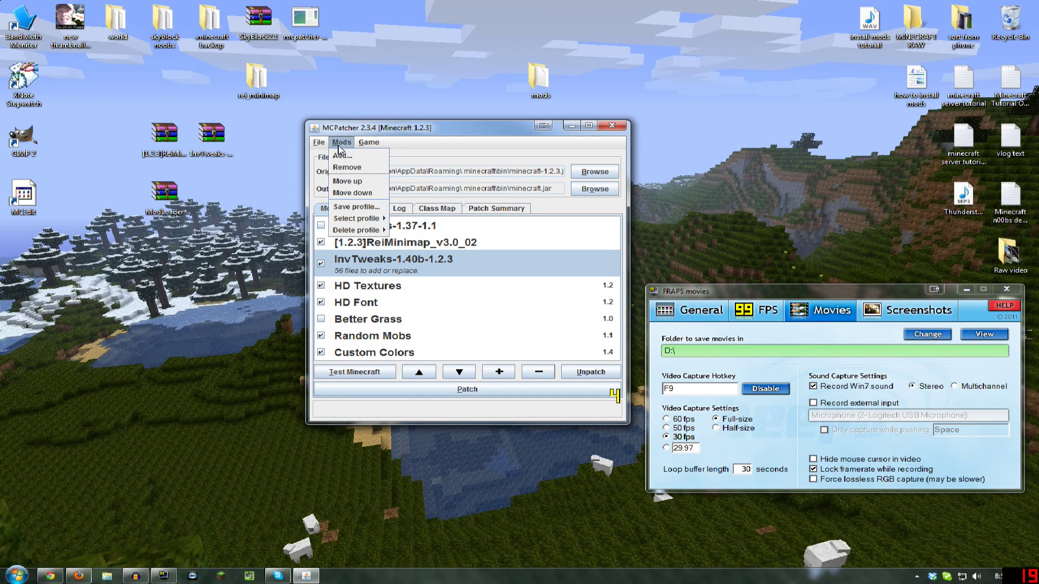
{"action": "left_click", "coordinate": [411, 253]}
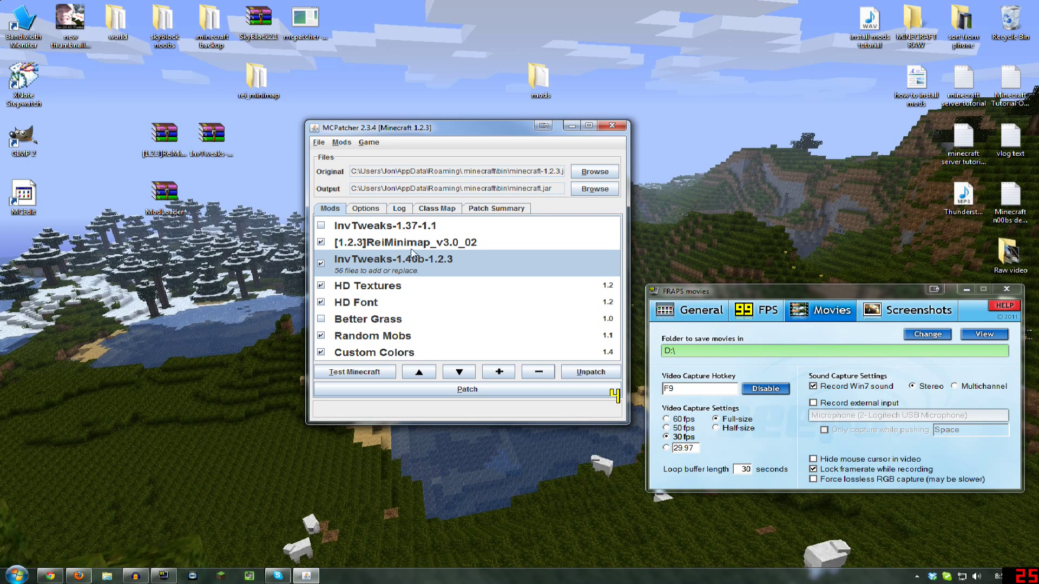
{"action": "mouse_move", "coordinate": [344, 265]}
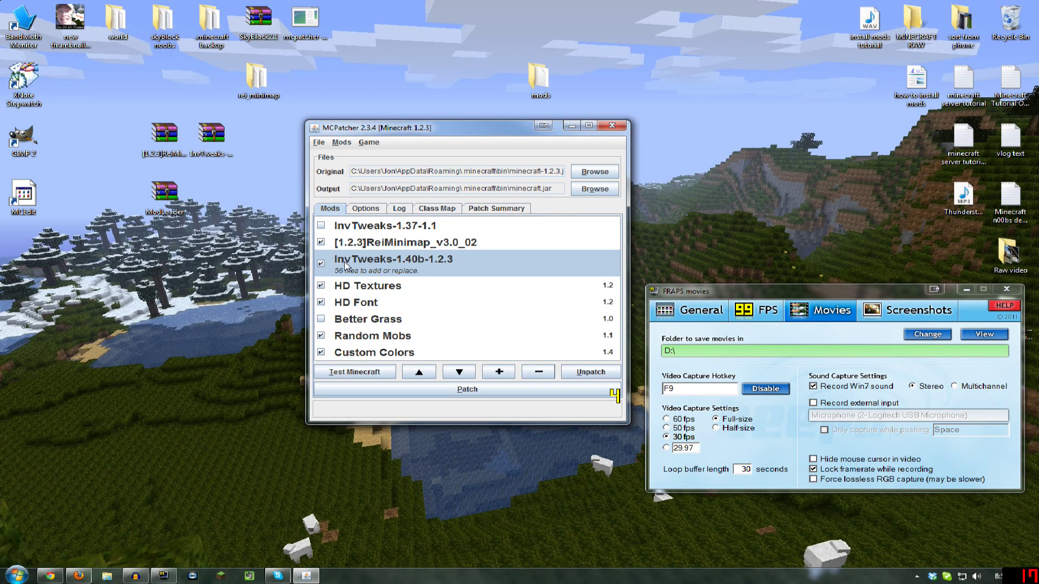
{"action": "mouse_move", "coordinate": [394, 273]}
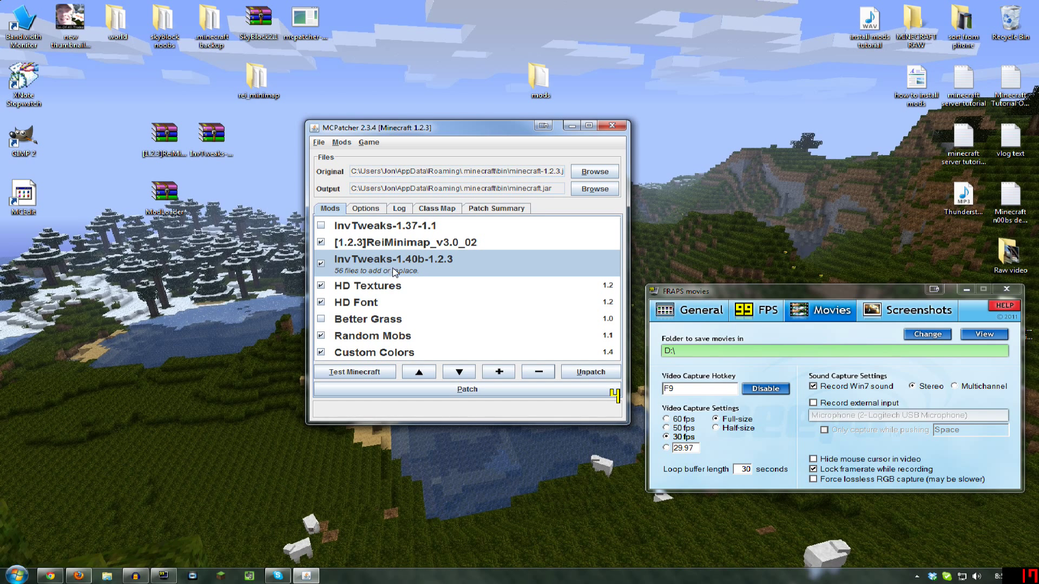
{"action": "mouse_move", "coordinate": [116, 293]}
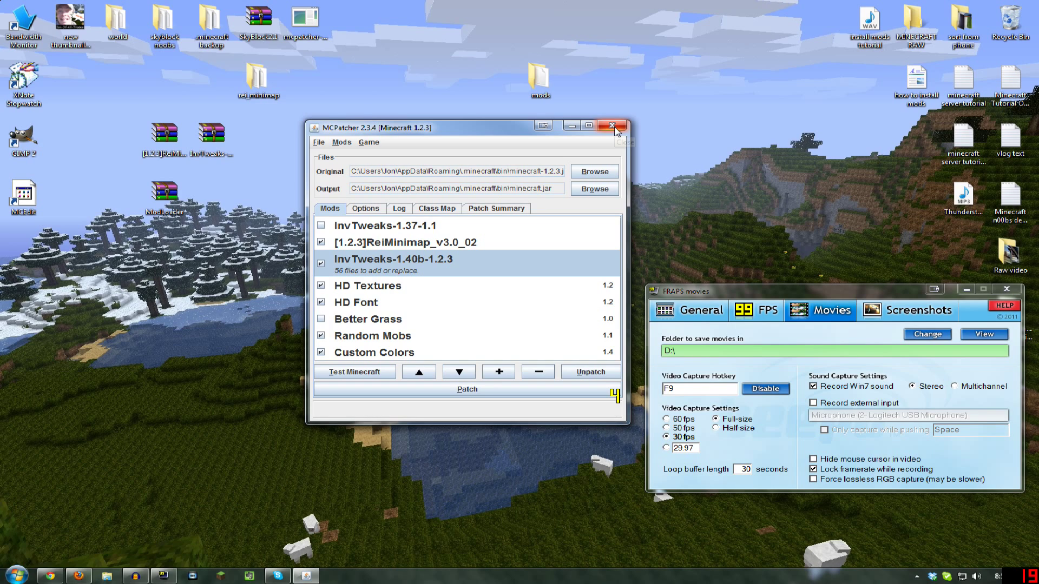
{"action": "mouse_move", "coordinate": [611, 126]}
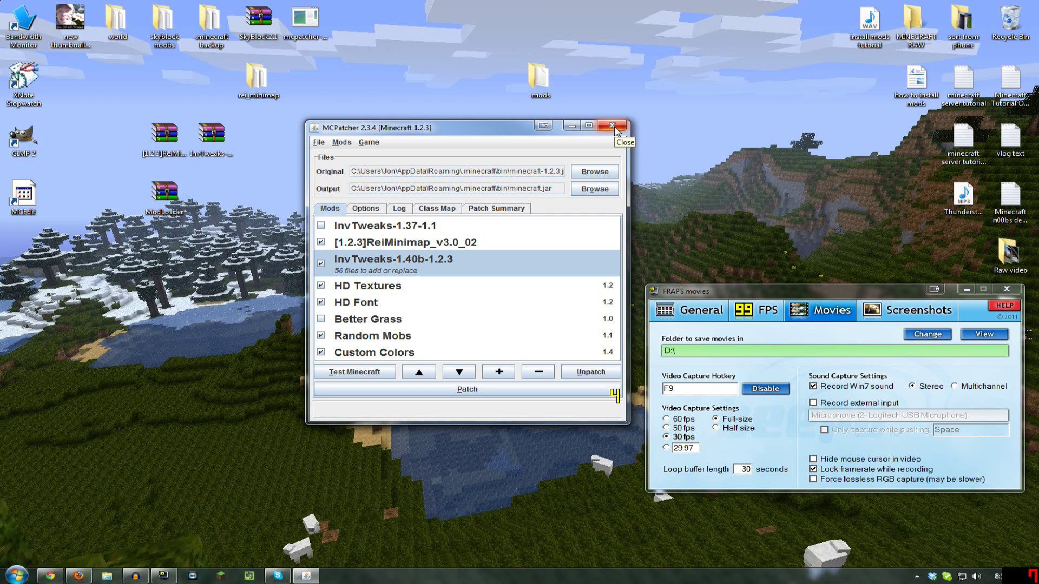
{"action": "left_click", "coordinate": [611, 126]}
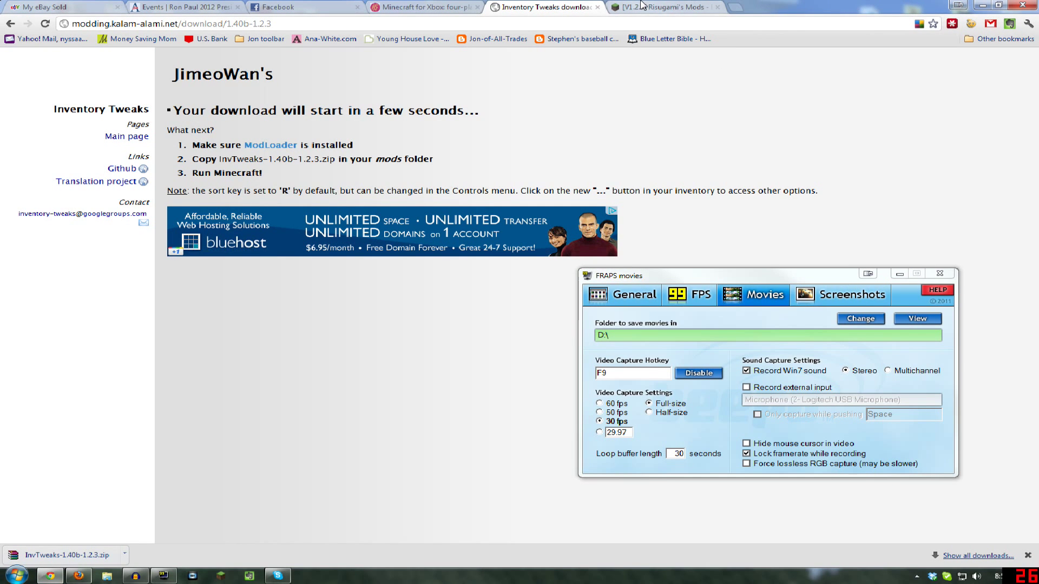
{"action": "mouse_move", "coordinate": [395, 127]}
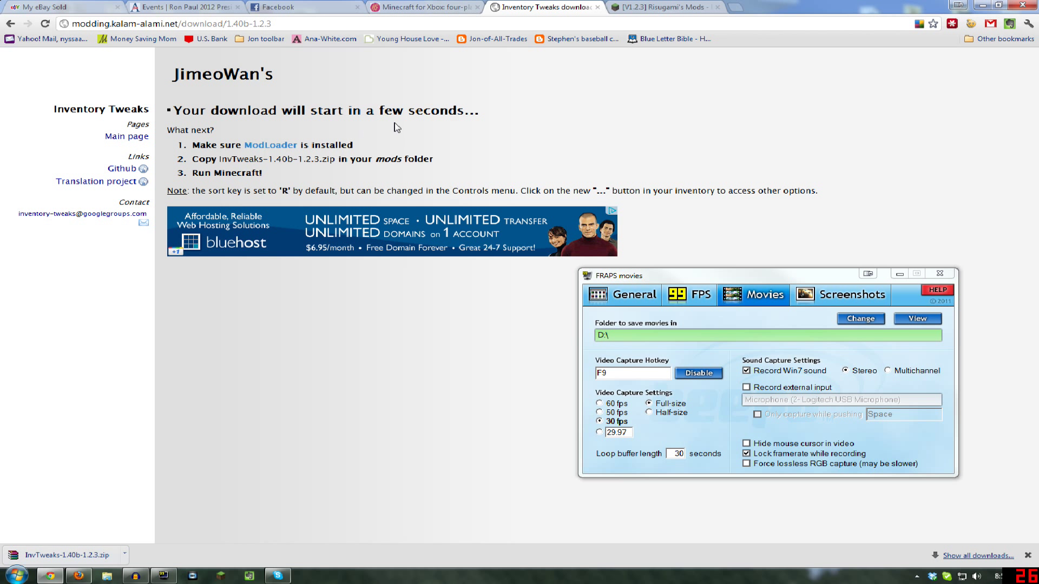
{"action": "mouse_move", "coordinate": [363, 58]}
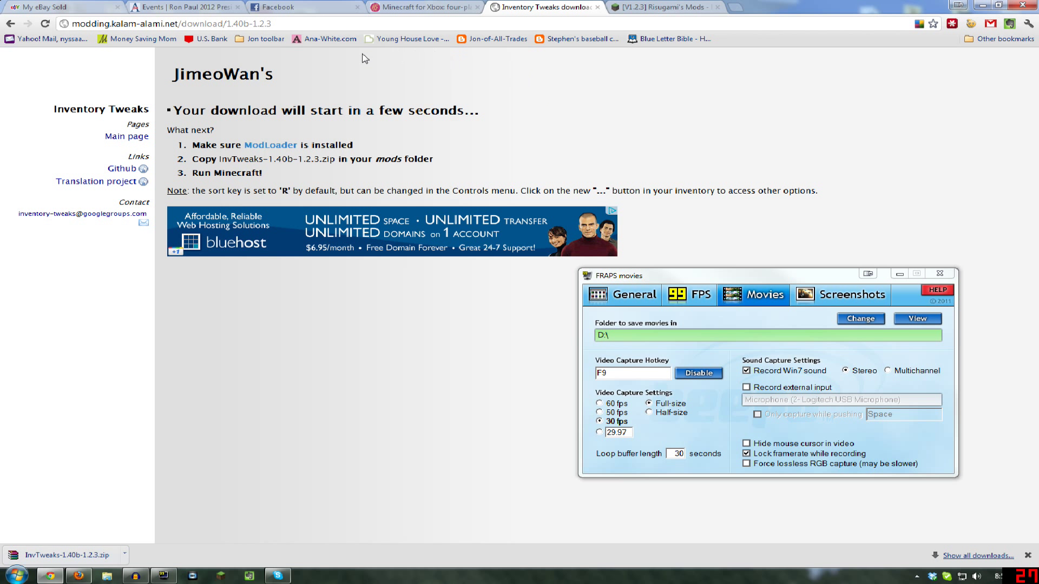
{"action": "mouse_move", "coordinate": [698, 86]}
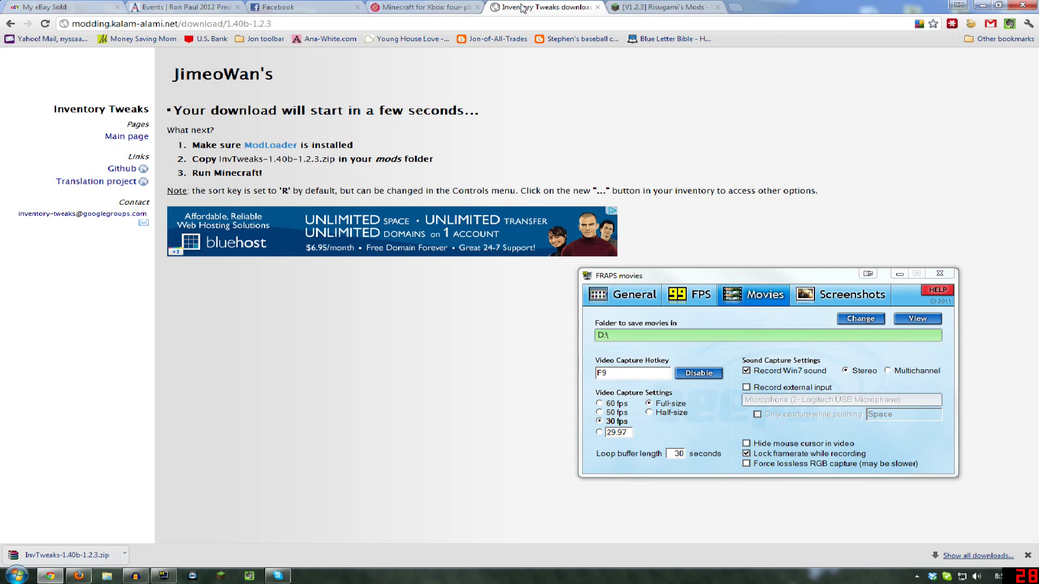
Switch between the Inventory Tweaks download page and Risugami's Mods forum thread in Chrome
{"action": "left_click", "coordinate": [166, 23]}
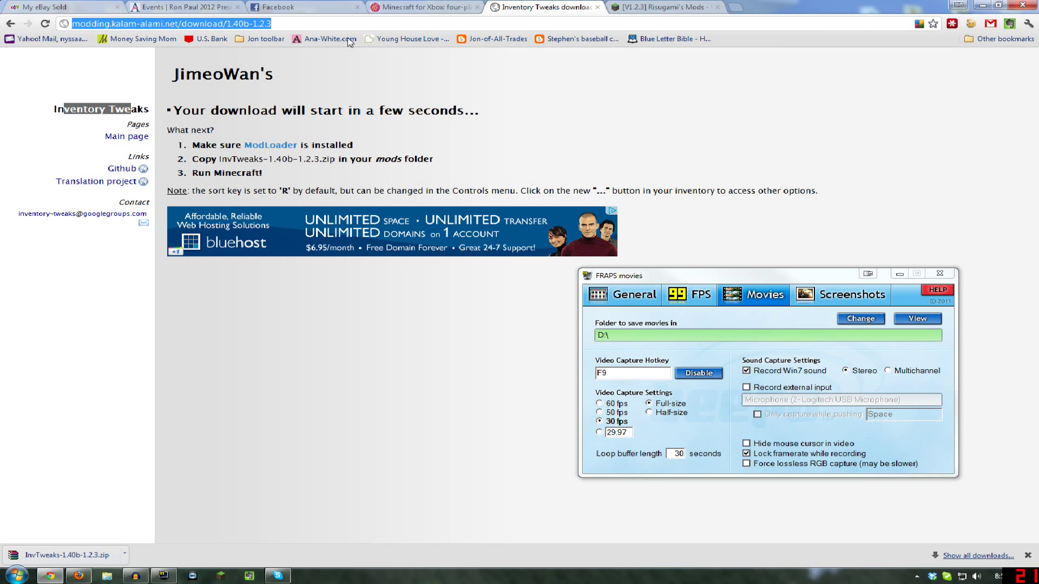
{"action": "left_click", "coordinate": [662, 7]}
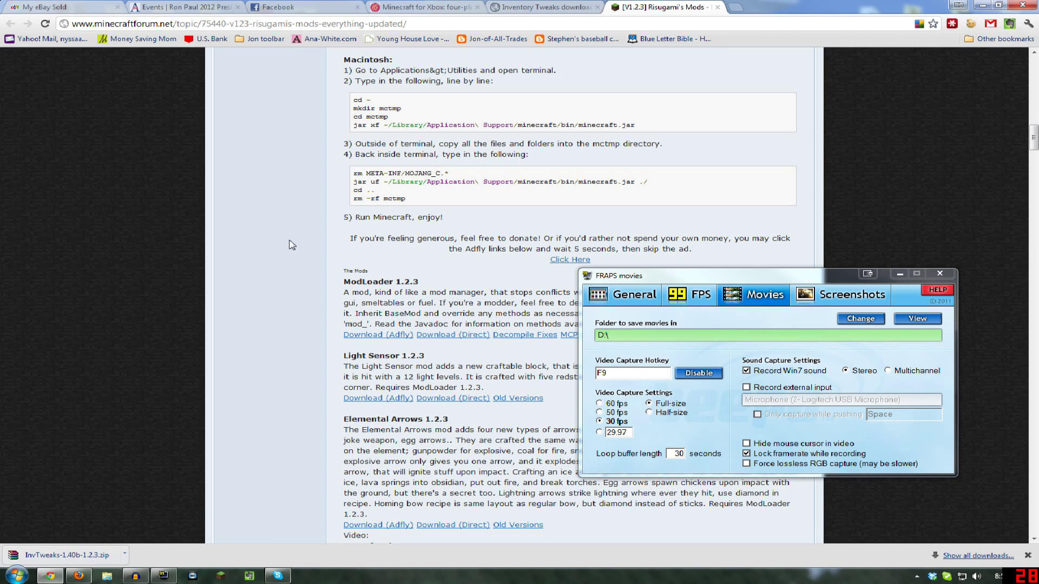
{"action": "left_click", "coordinate": [540, 7]}
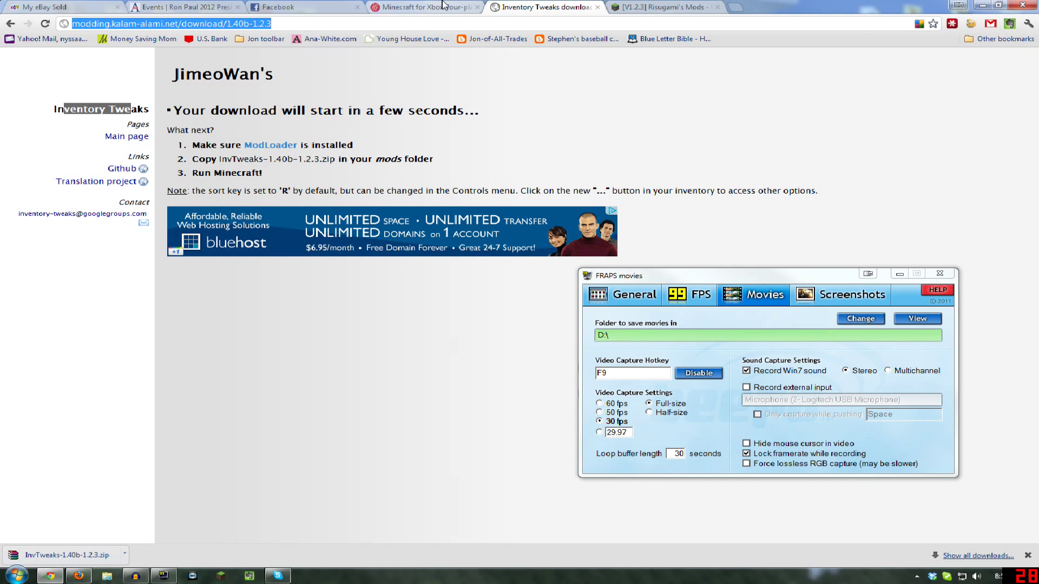
{"action": "left_click", "coordinate": [660, 6]}
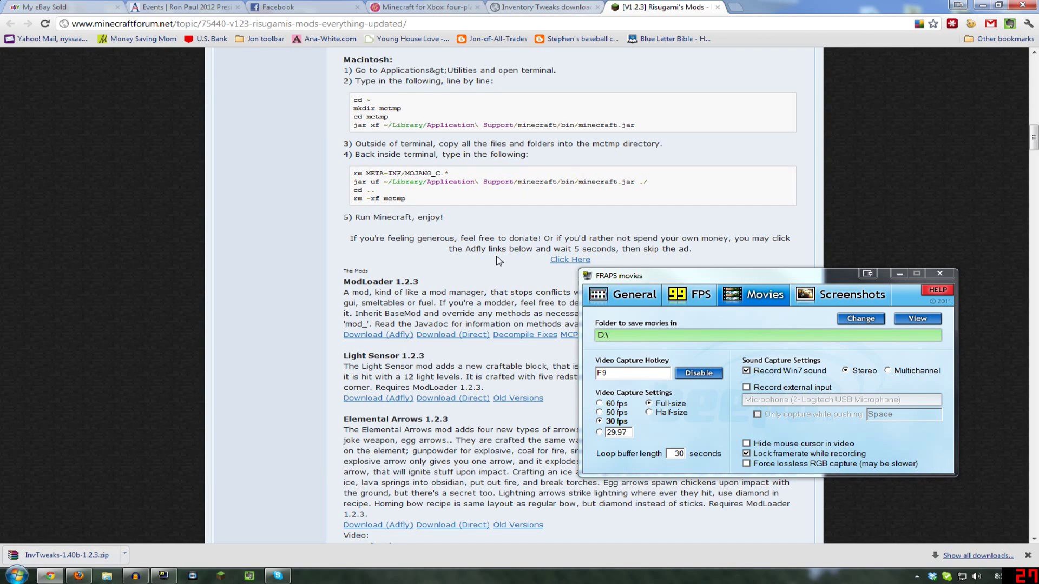
{"action": "mouse_move", "coordinate": [456, 282]}
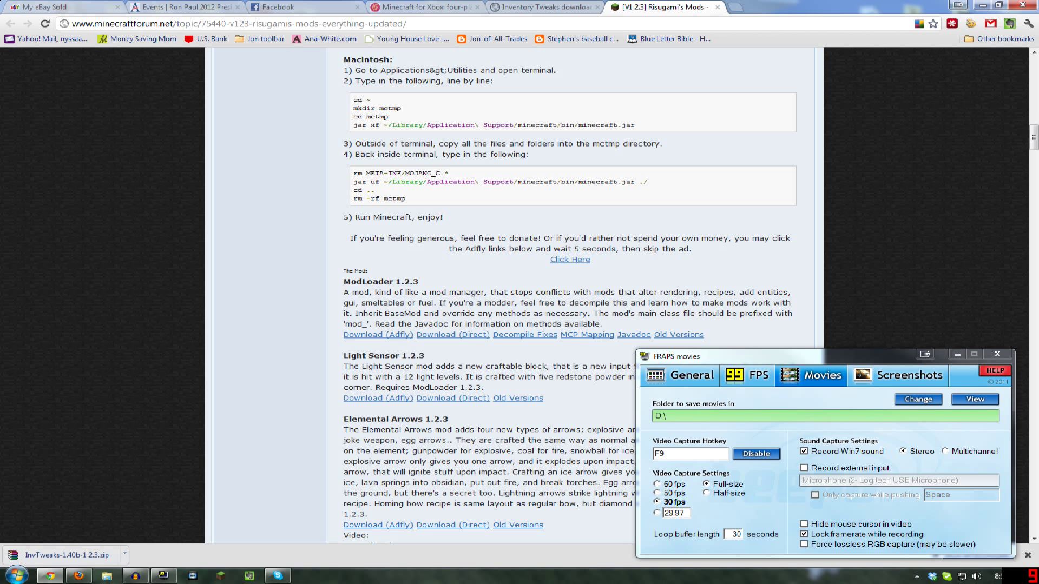
{"action": "mouse_move", "coordinate": [470, 334]}
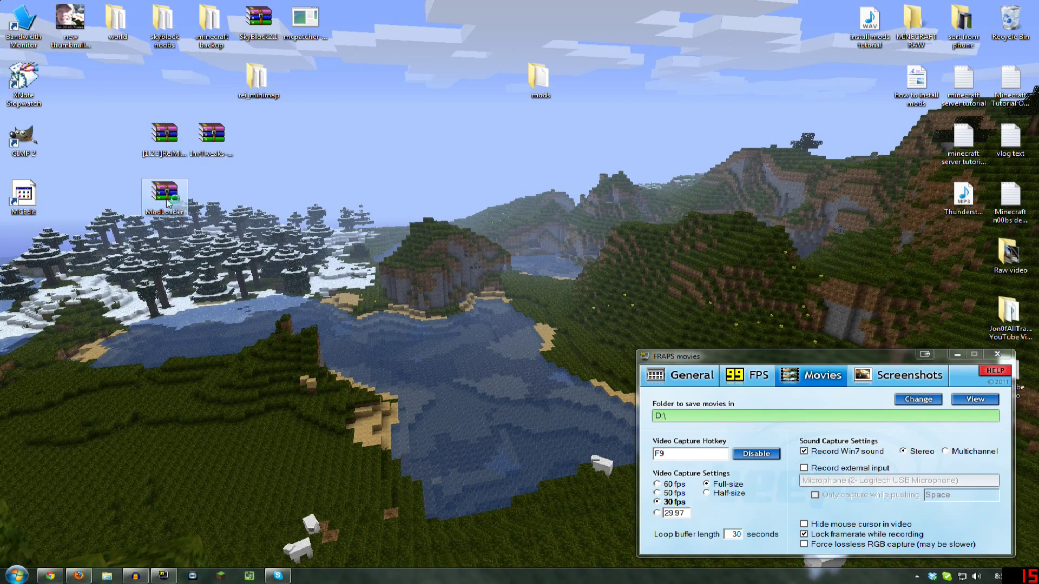
Open ModLoader.zip from the desktop in WinRAR and select AppData in the Jon user folder
{"action": "double_click", "coordinate": [163, 196]}
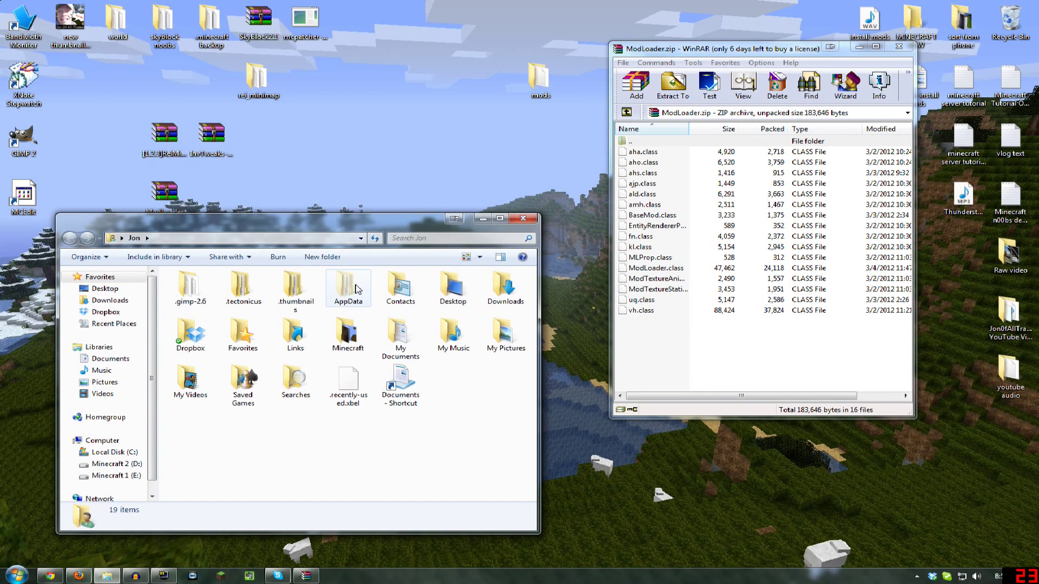
{"action": "left_click", "coordinate": [348, 285]}
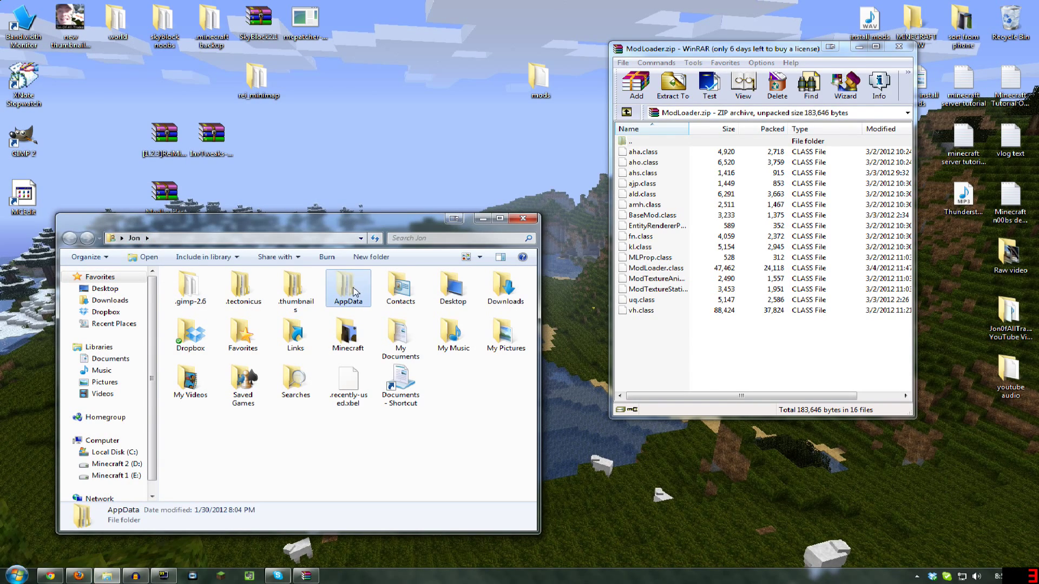
{"action": "left_click", "coordinate": [86, 258]}
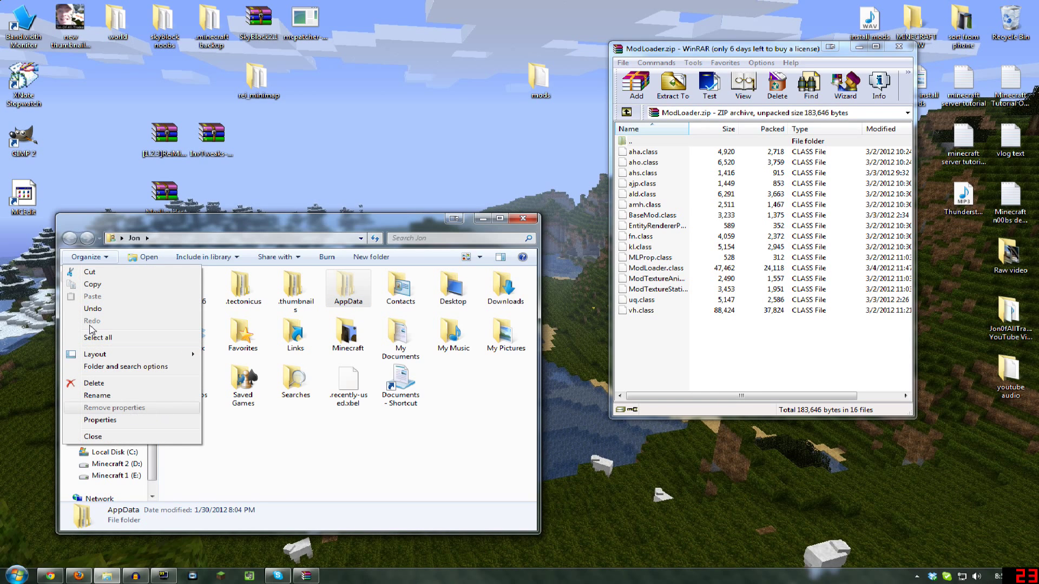
Enable 'Show hidden files, folders, and drives' in Folder and search options
{"action": "left_click", "coordinate": [99, 420]}
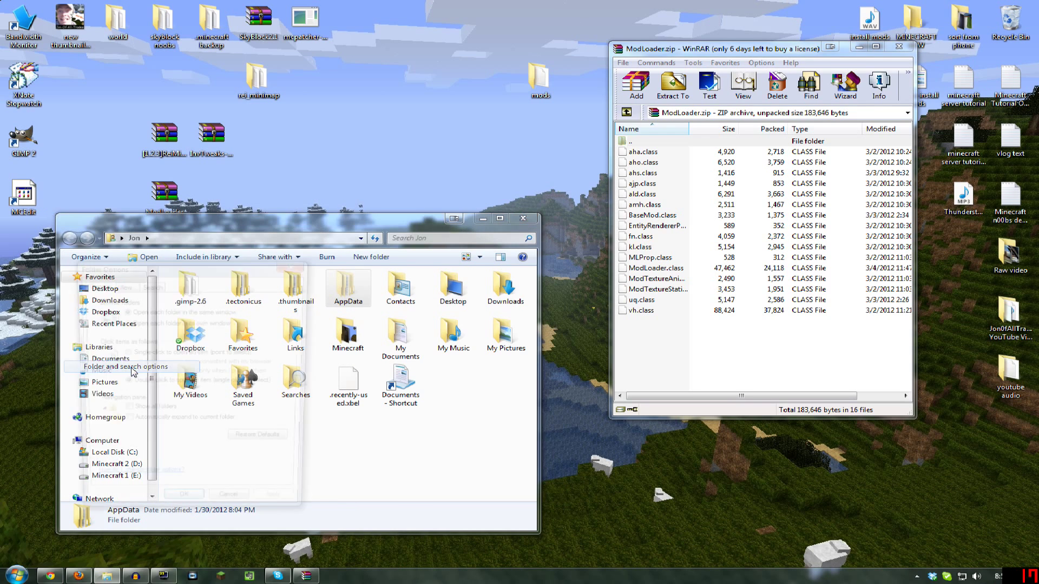
{"action": "left_click", "coordinate": [125, 367]}
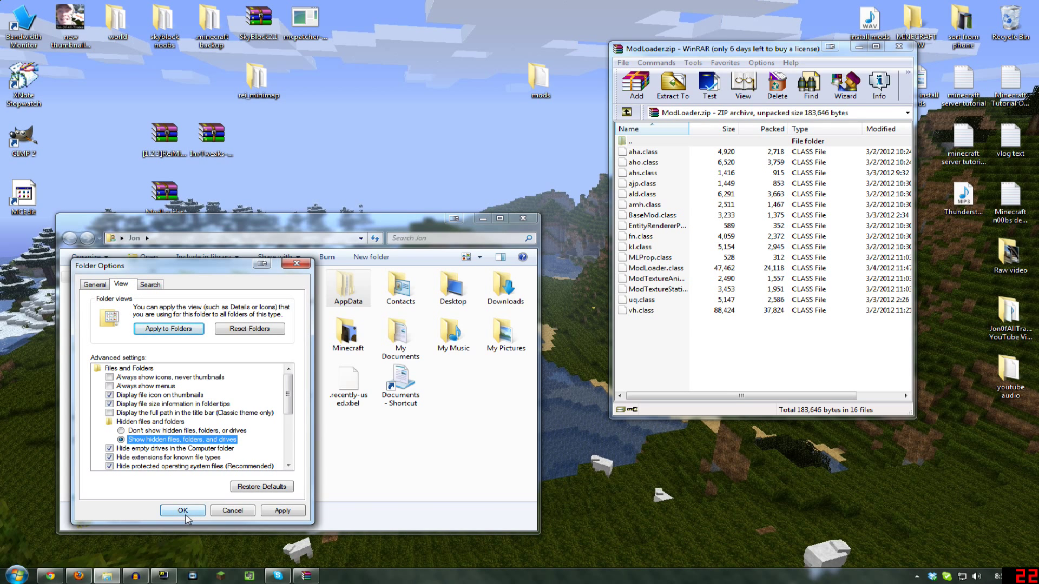
{"action": "left_click", "coordinate": [182, 510]}
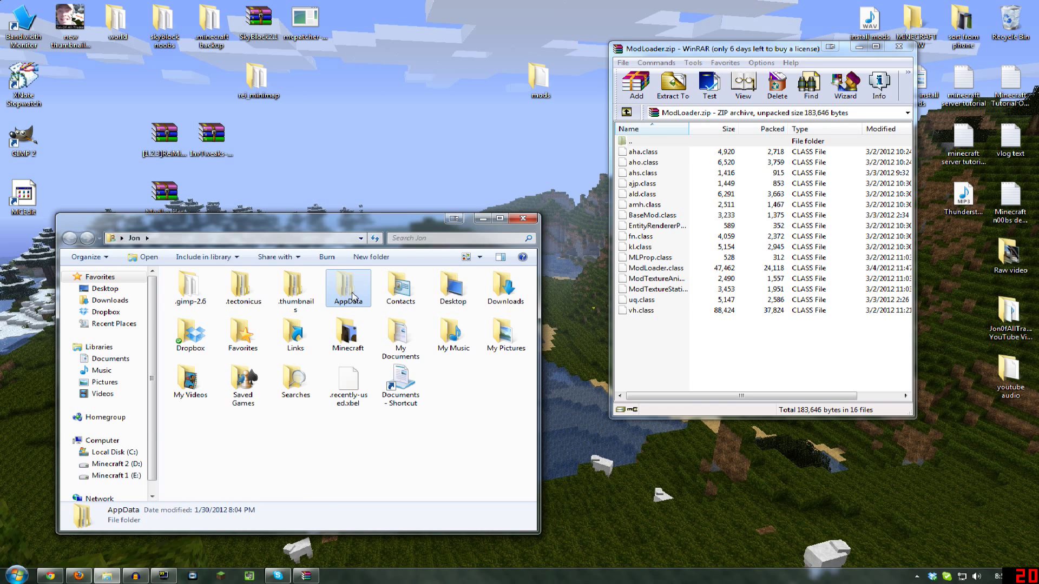
Navigate into AppData\Roaming\.minecraft\bin to reach minecraft.jar
{"action": "double_click", "coordinate": [348, 288]}
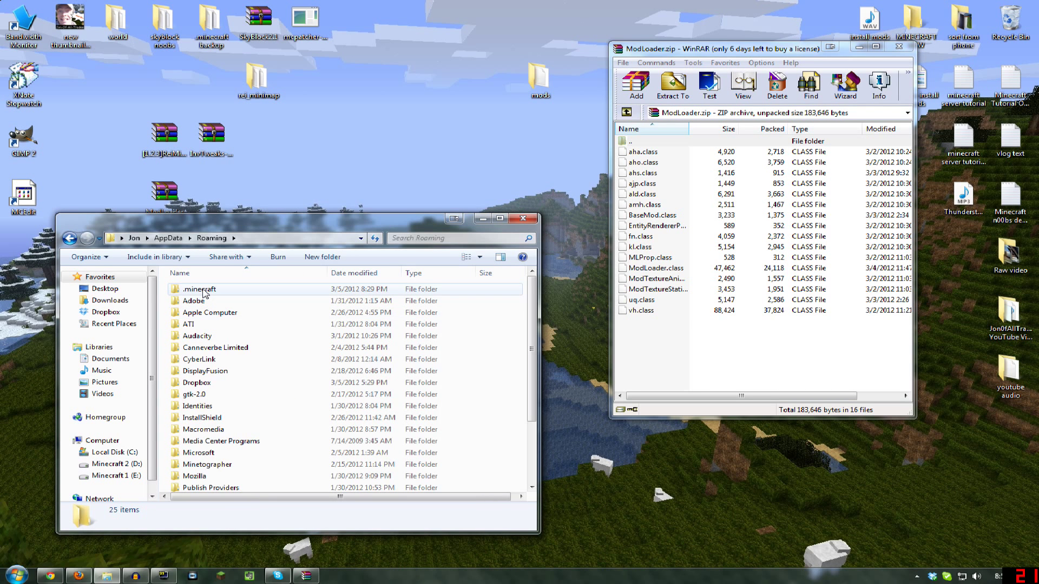
{"action": "double_click", "coordinate": [199, 289]}
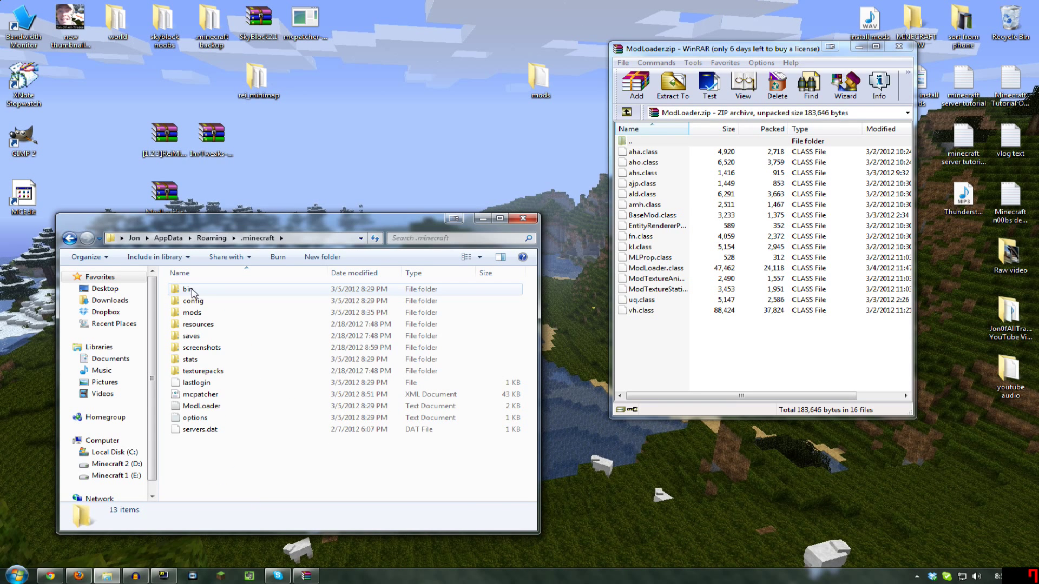
{"action": "double_click", "coordinate": [189, 289]}
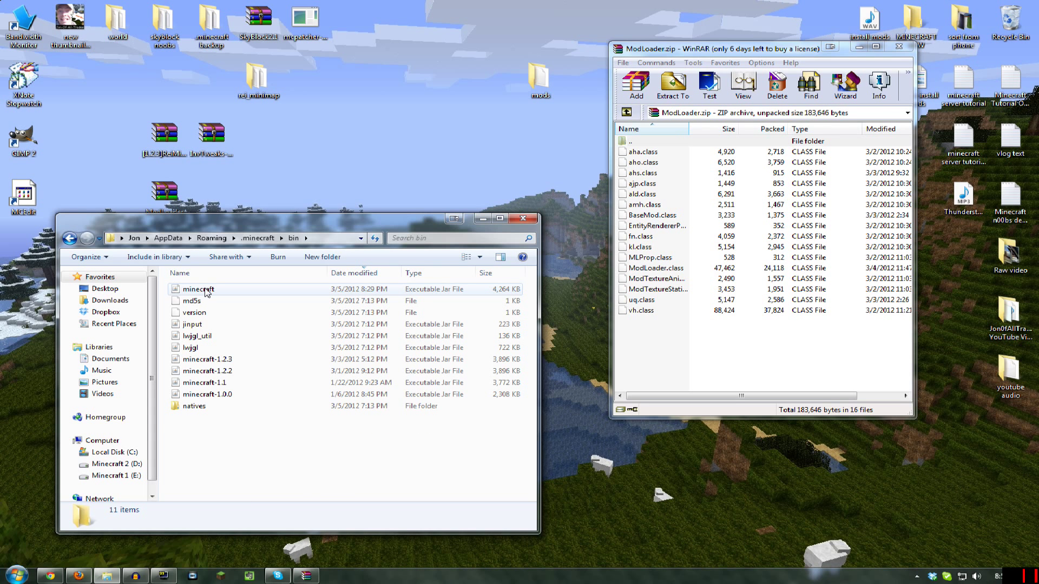
{"action": "mouse_move", "coordinate": [221, 397]}
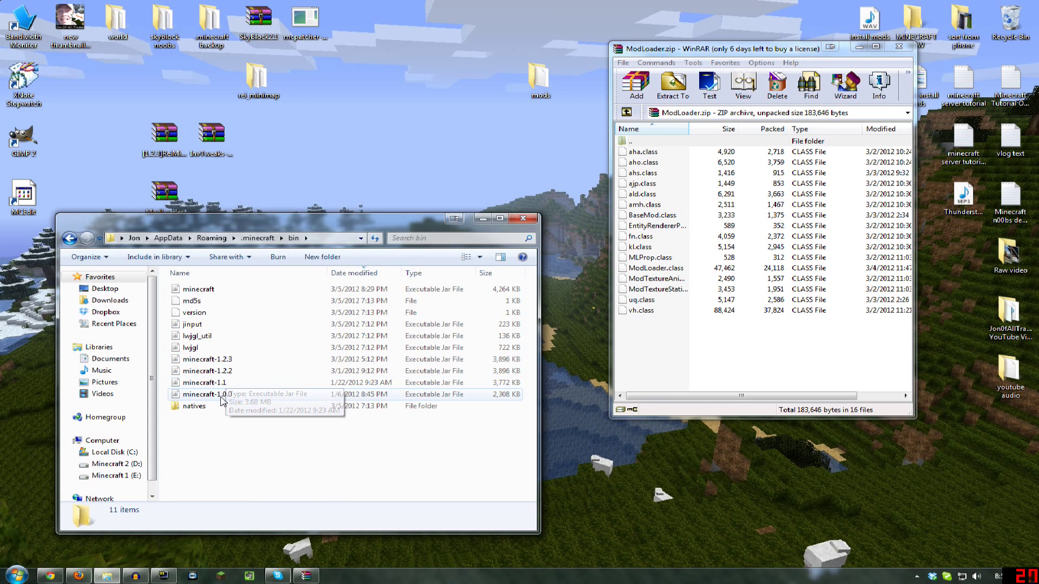
{"action": "mouse_move", "coordinate": [202, 293]}
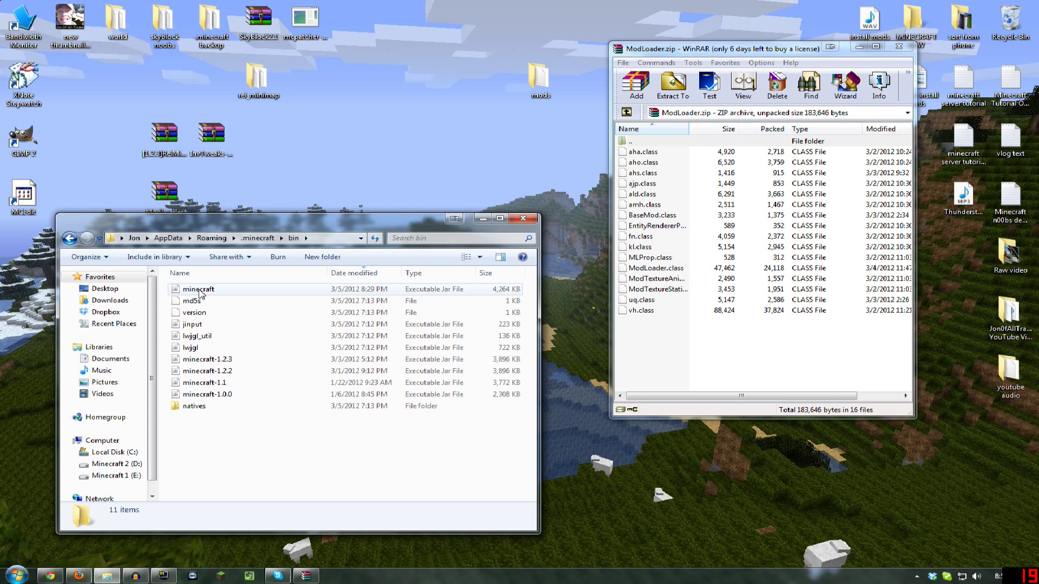
Open minecraft.jar with WinRAR archiver without making it the default program for jar files
{"action": "right_click", "coordinate": [197, 289]}
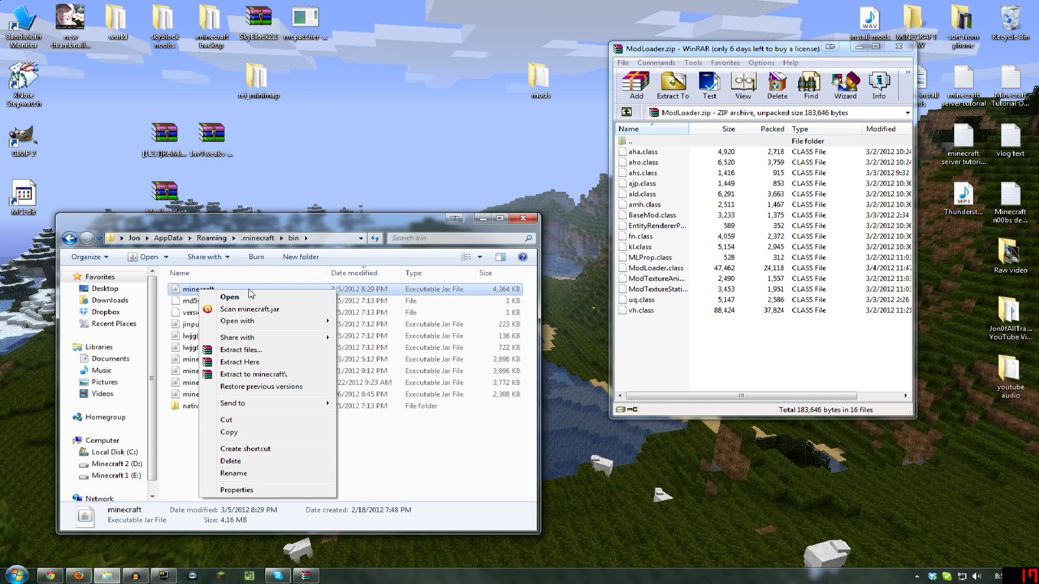
{"action": "mouse_move", "coordinate": [269, 350]}
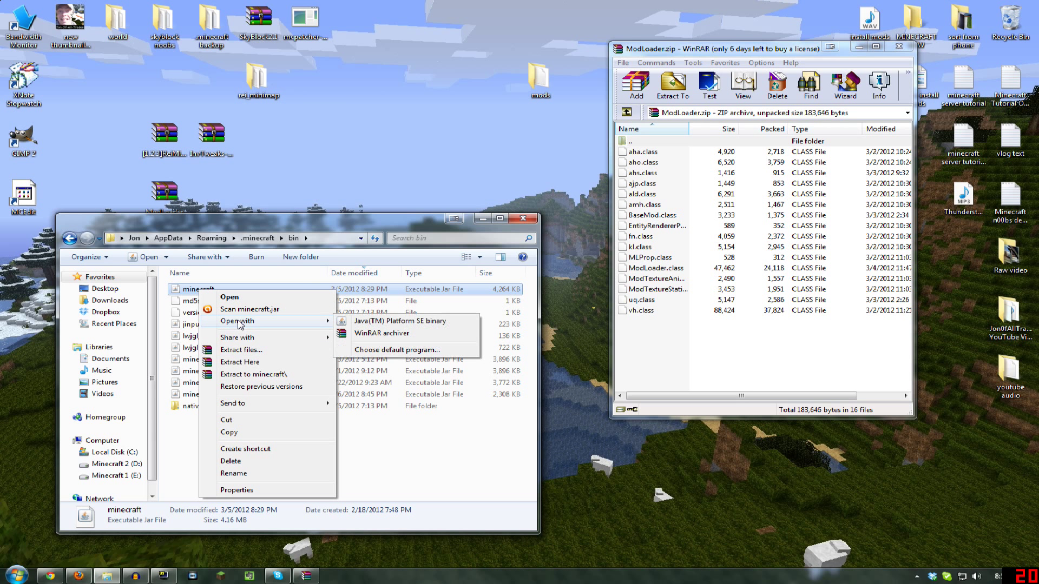
{"action": "mouse_move", "coordinate": [381, 333]}
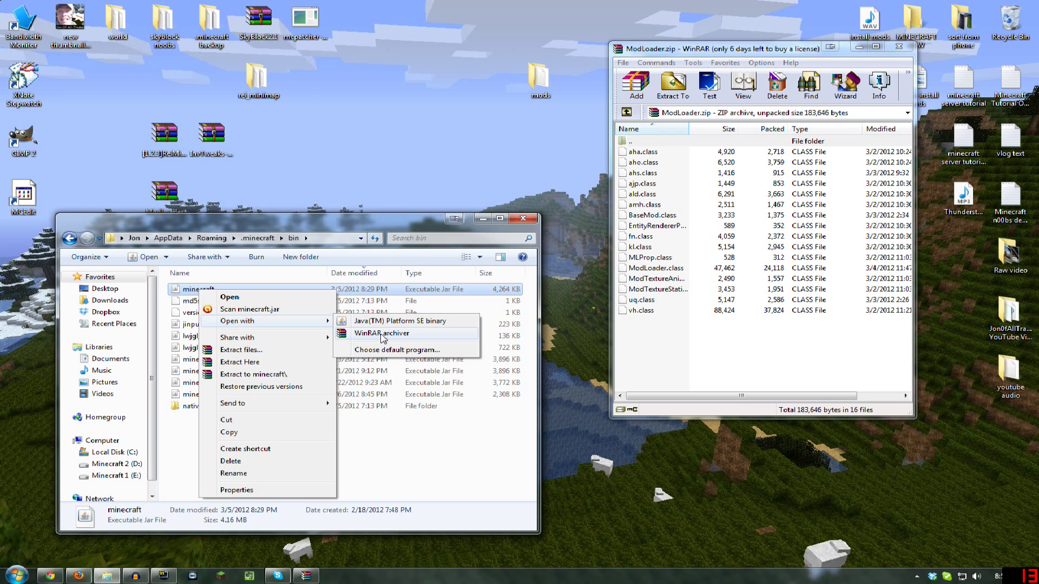
{"action": "mouse_move", "coordinate": [383, 355]}
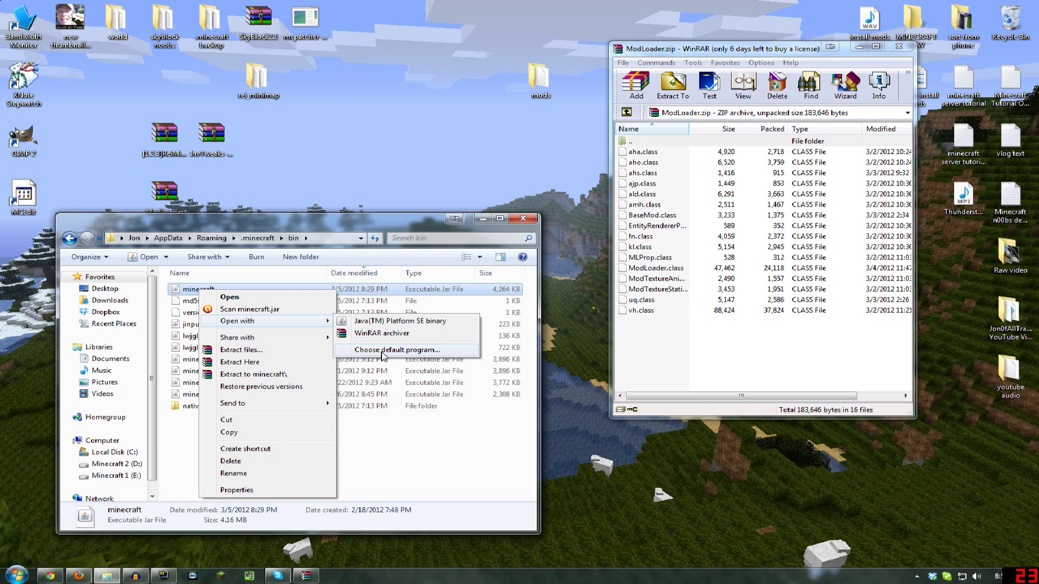
{"action": "left_click", "coordinate": [396, 350]}
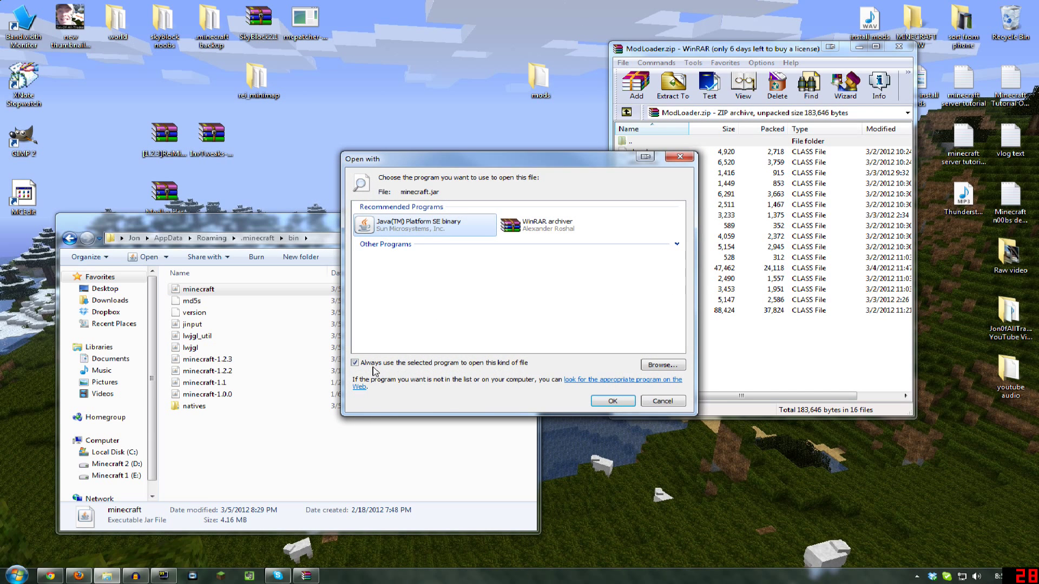
{"action": "left_click", "coordinate": [356, 363]}
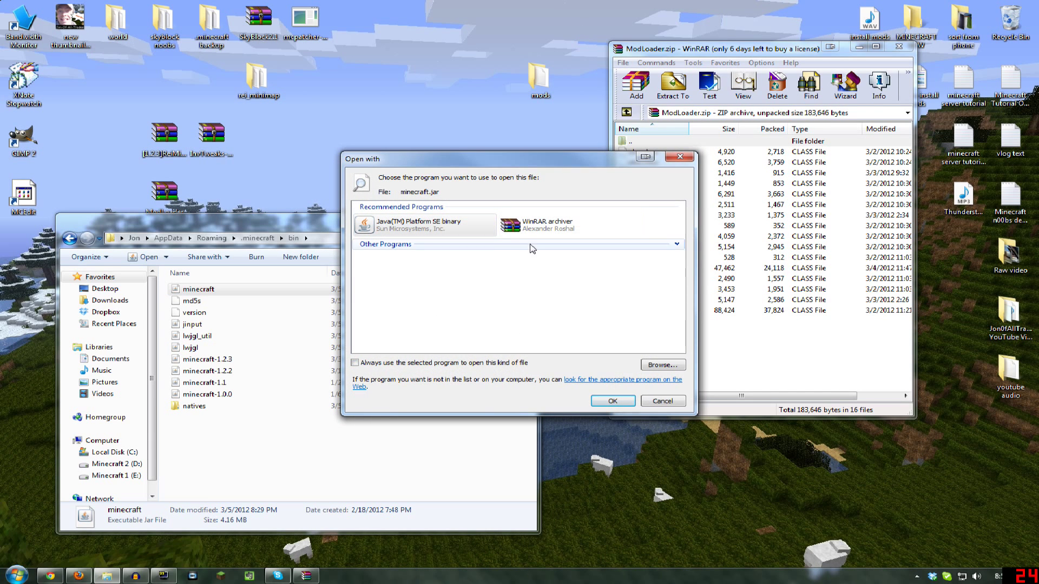
{"action": "left_click", "coordinate": [610, 401]}
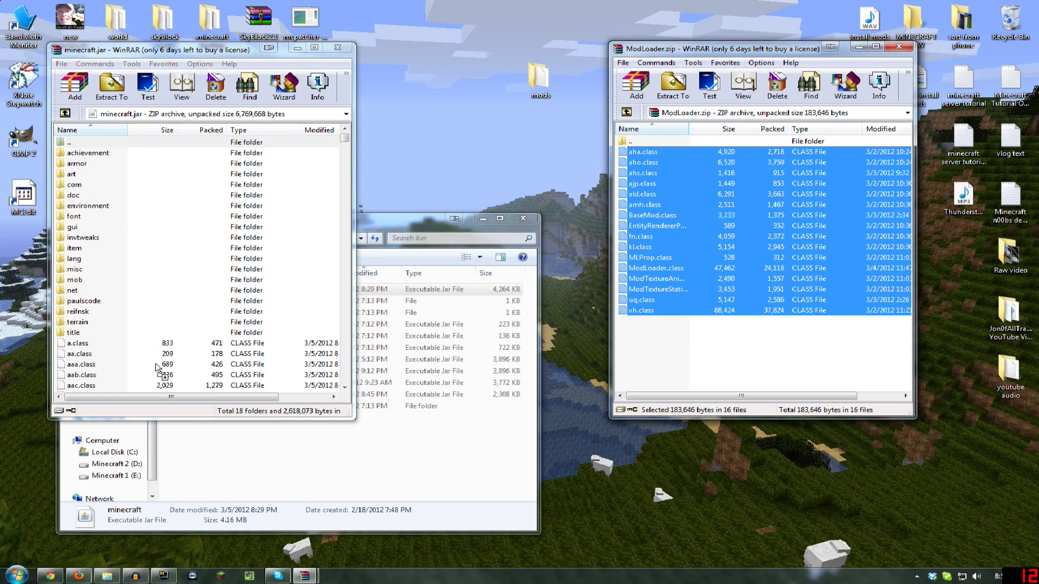
Add the sixteen ModLoader class files into minecraft.jar and confirm the archive parameters
{"action": "left_click", "coordinate": [75, 87]}
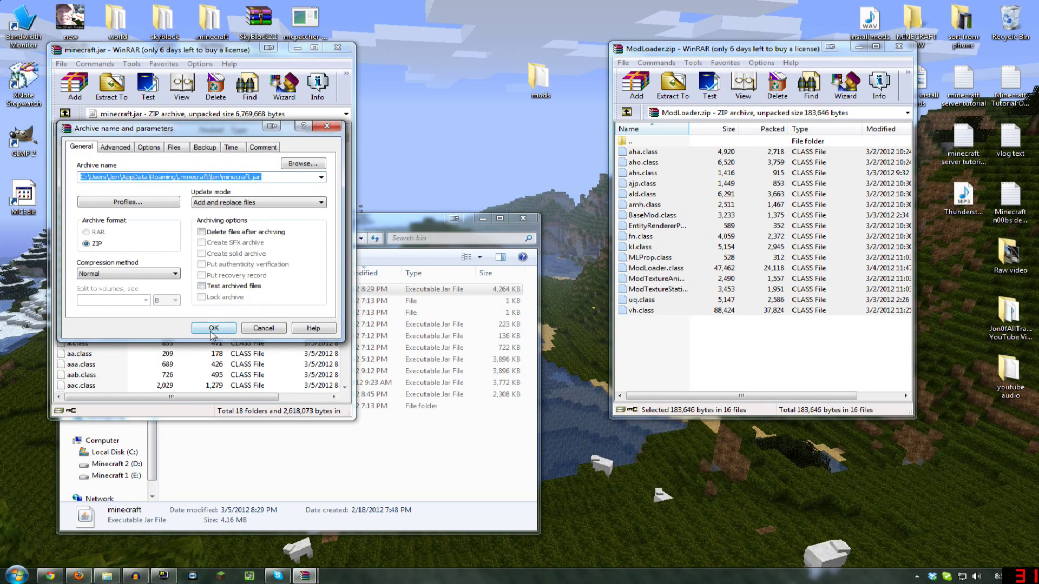
{"action": "left_click", "coordinate": [214, 327]}
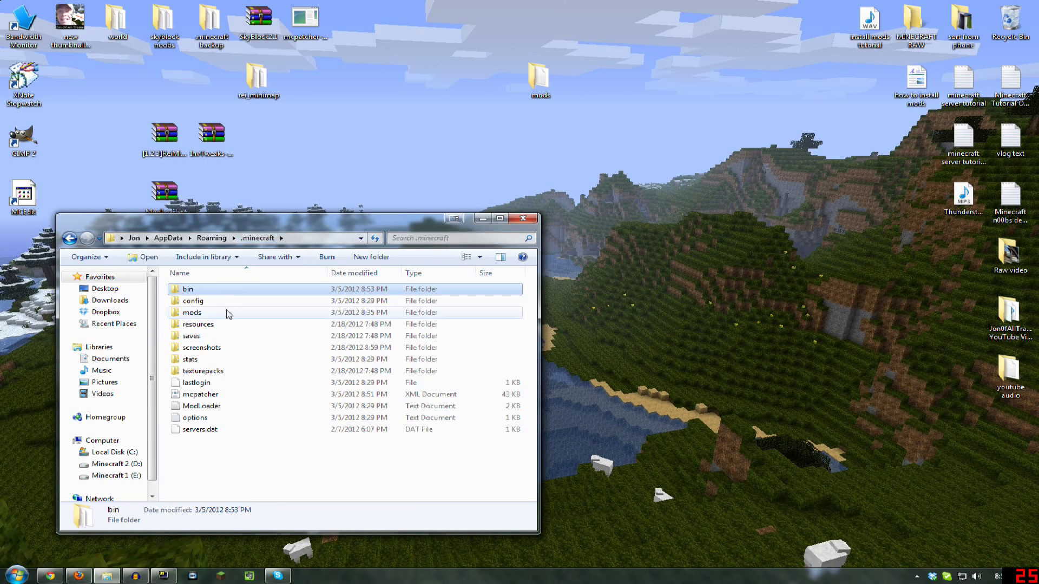
Open the mods folder to confirm the ReiMinimap and InvTweaks zips are present, then close Explorer
{"action": "left_click", "coordinate": [193, 312]}
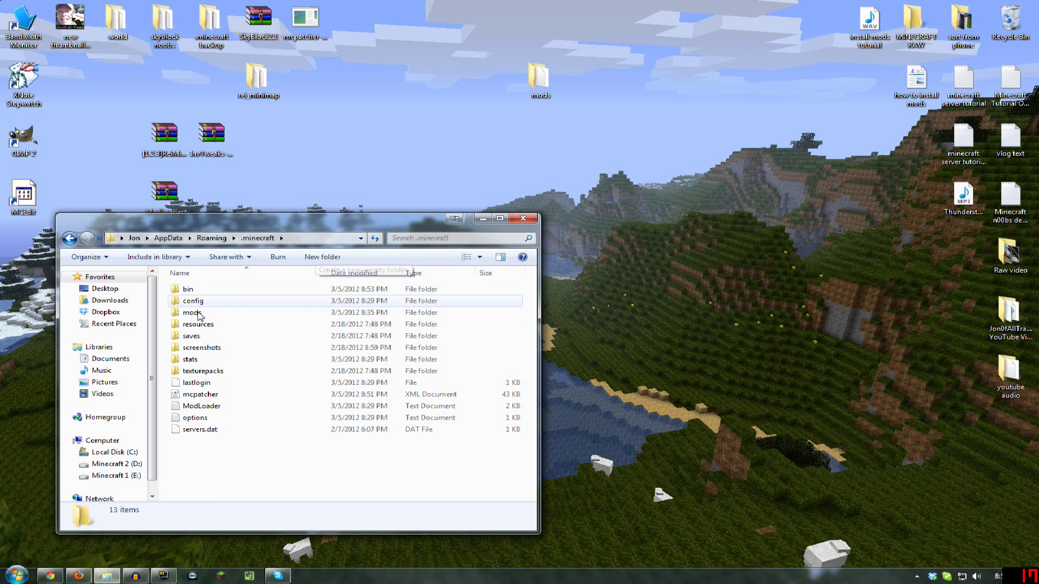
{"action": "left_click", "coordinate": [194, 312]}
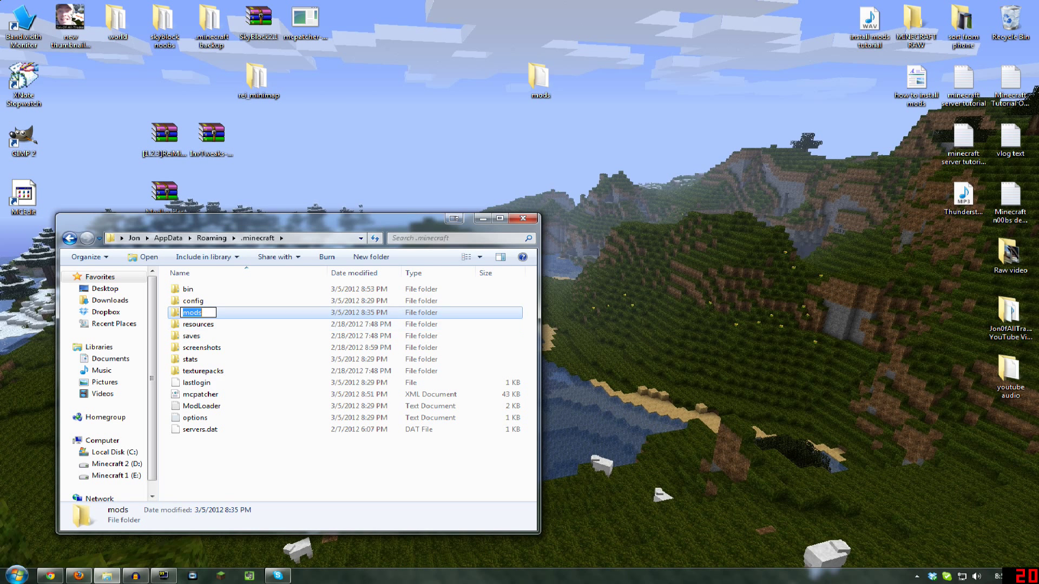
{"action": "double_click", "coordinate": [192, 311]}
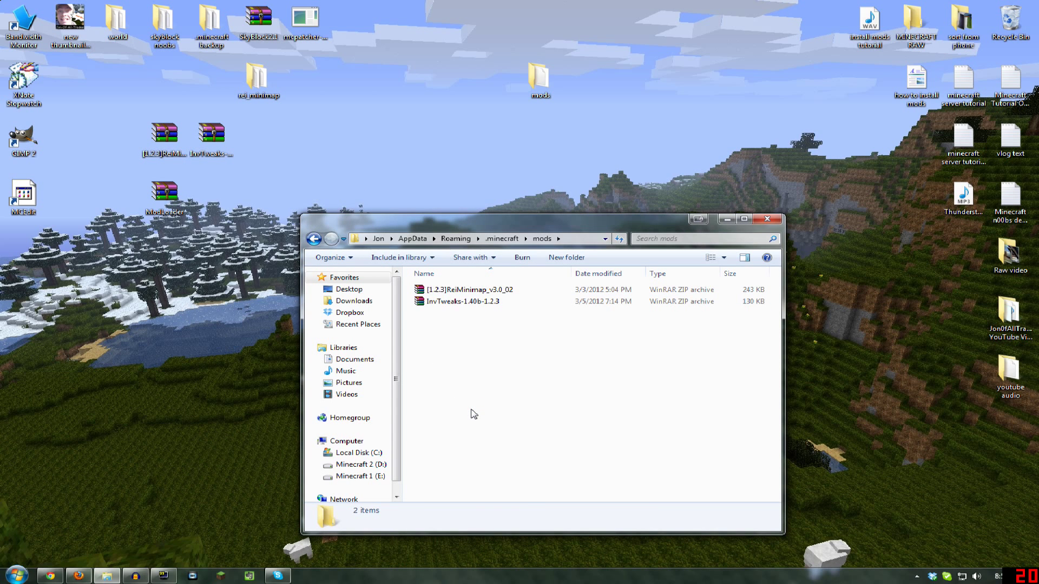
{"action": "mouse_move", "coordinate": [726, 230]}
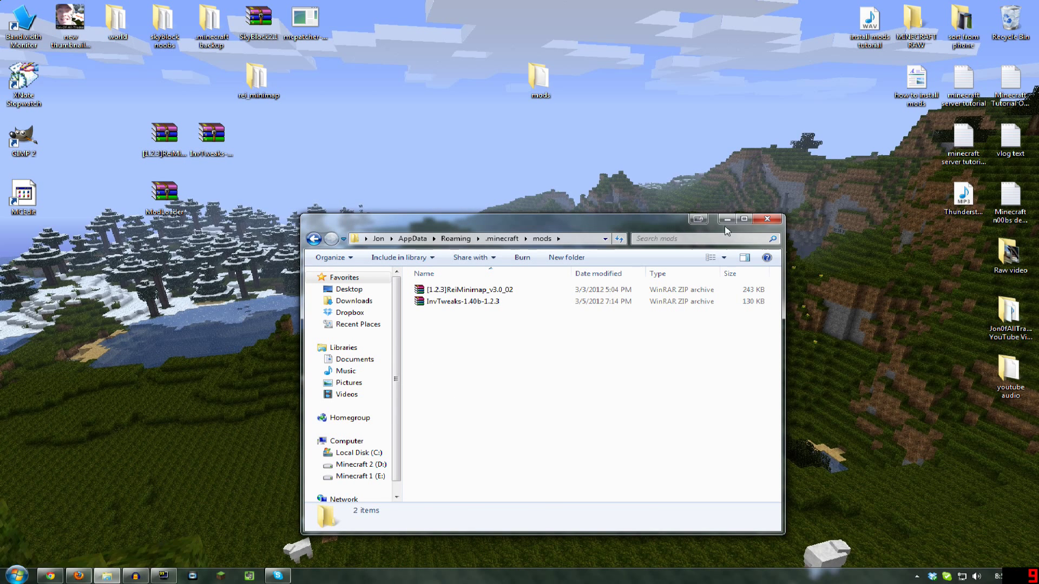
{"action": "left_click", "coordinate": [766, 219]}
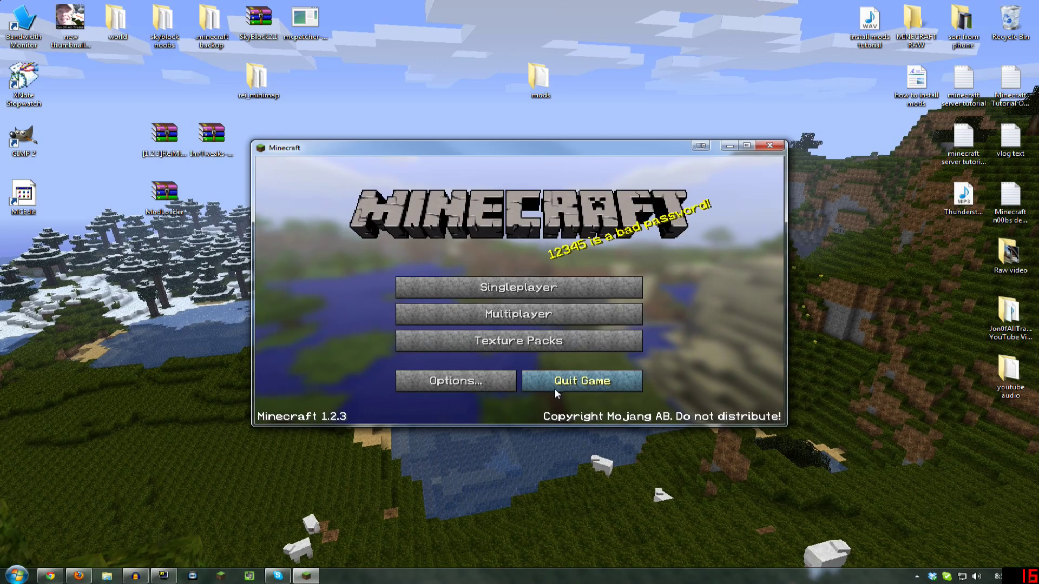
Quit the running game, review the launcher Options, and log in to relaunch Minecraft 1.2.3
{"action": "left_click", "coordinate": [581, 381]}
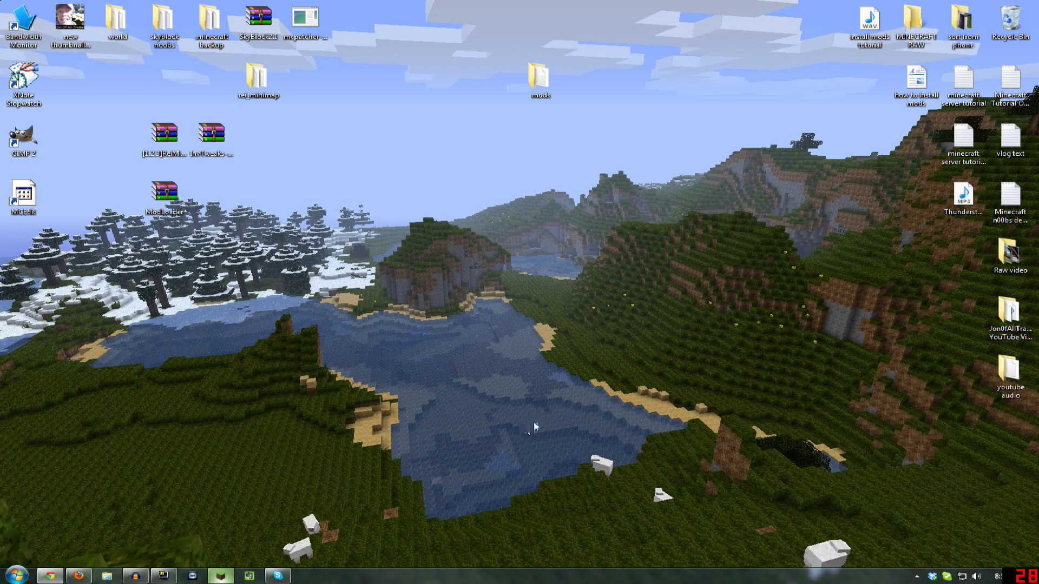
{"action": "mouse_move", "coordinate": [504, 249]}
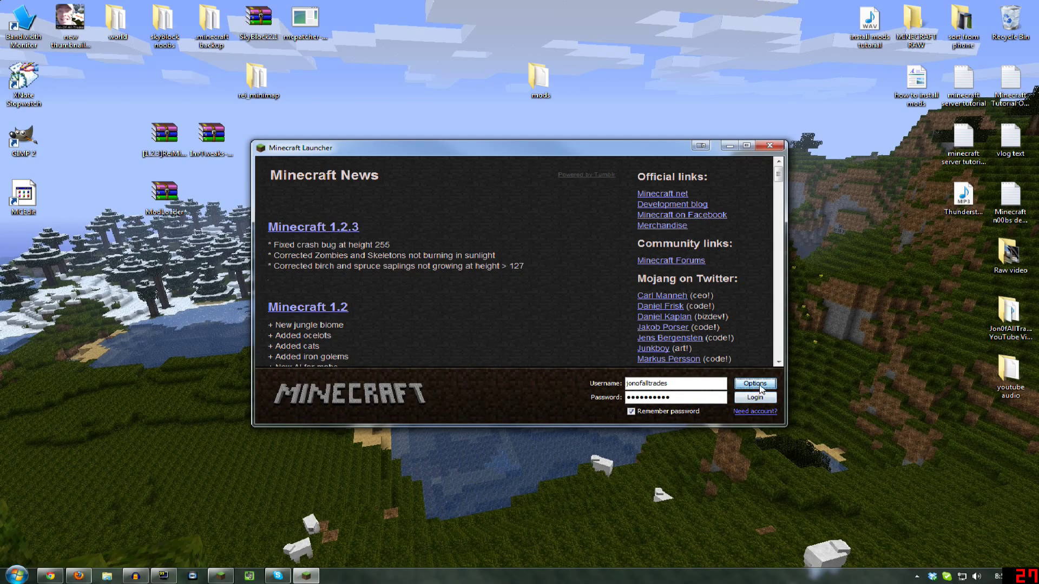
{"action": "left_click", "coordinate": [754, 383]}
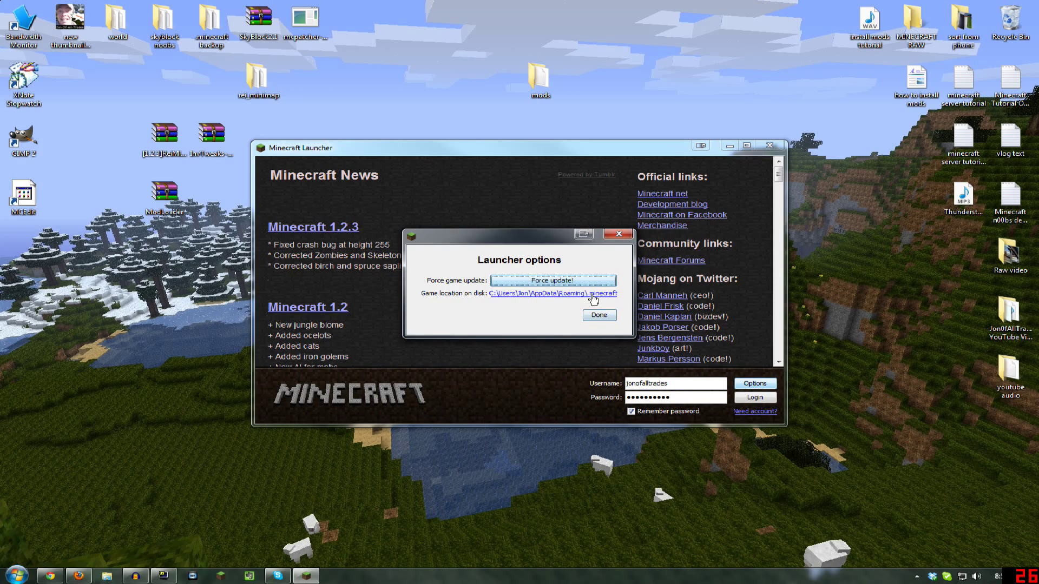
{"action": "mouse_move", "coordinate": [598, 315]}
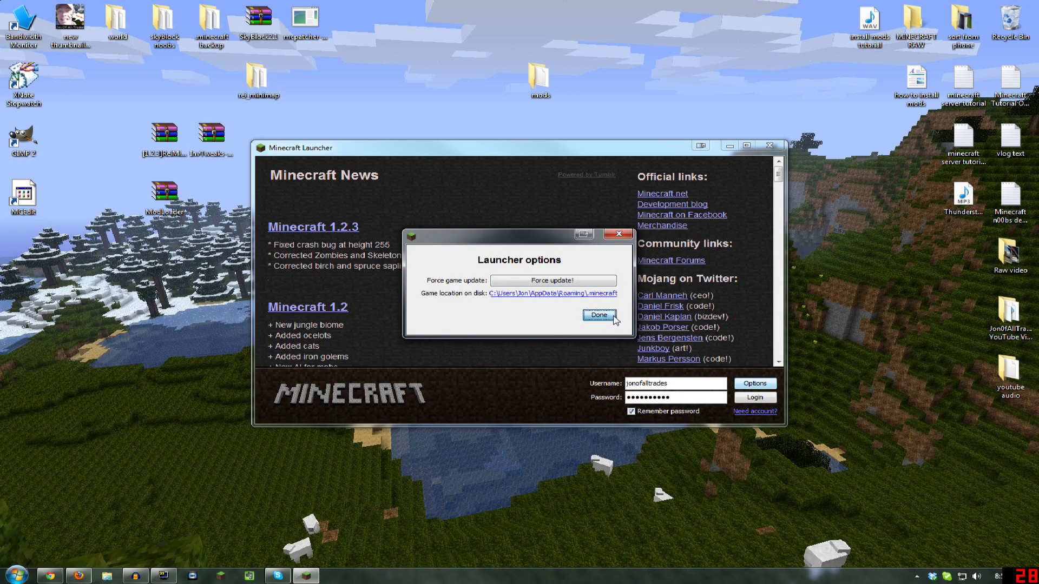
{"action": "left_click", "coordinate": [597, 315]}
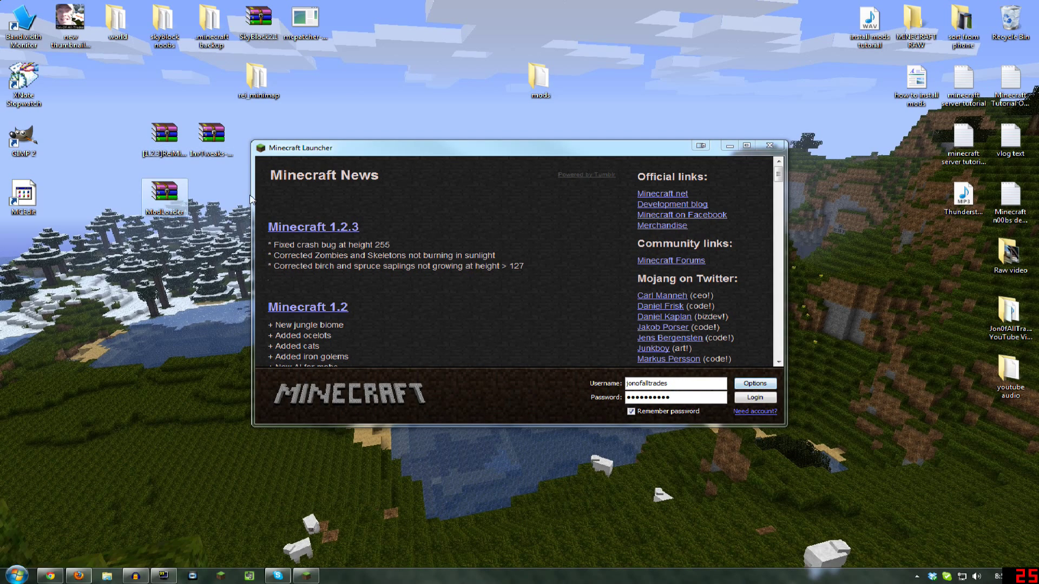
{"action": "mouse_move", "coordinate": [571, 168]}
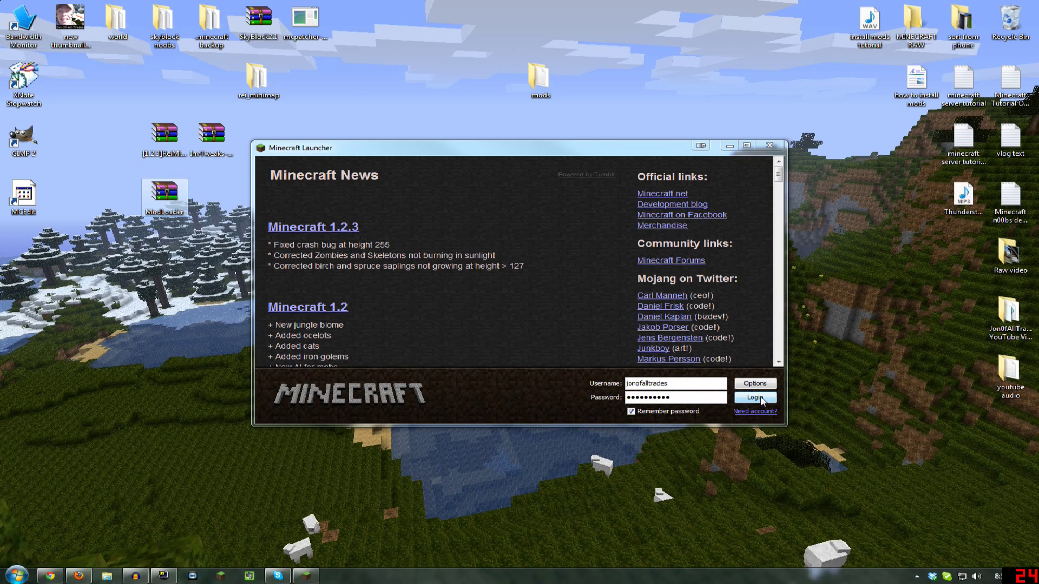
{"action": "left_click", "coordinate": [753, 397]}
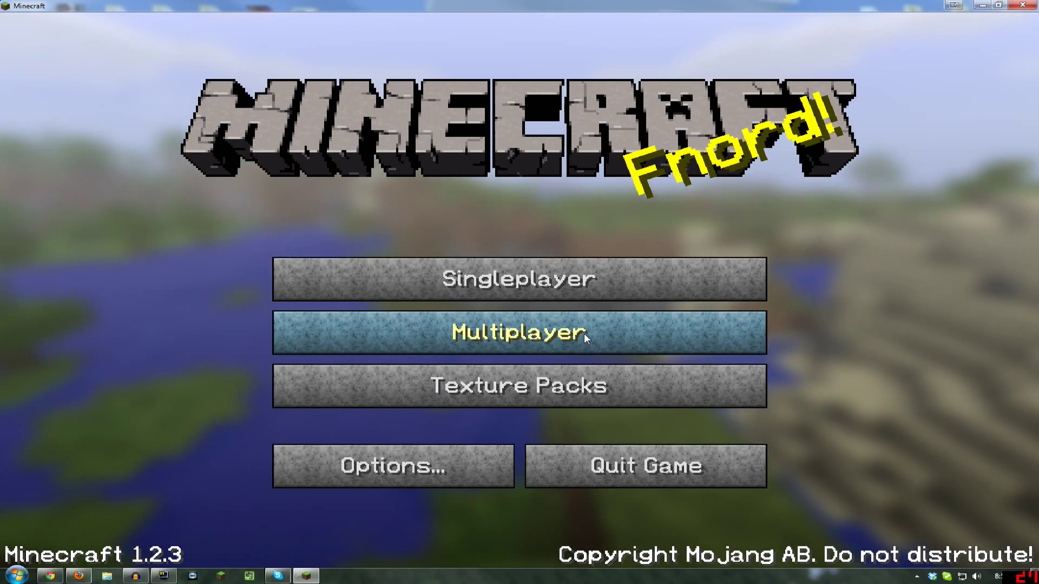
Join the 'minecraft of all trades' server from the Multiplayer server list
{"action": "left_click", "coordinate": [518, 332]}
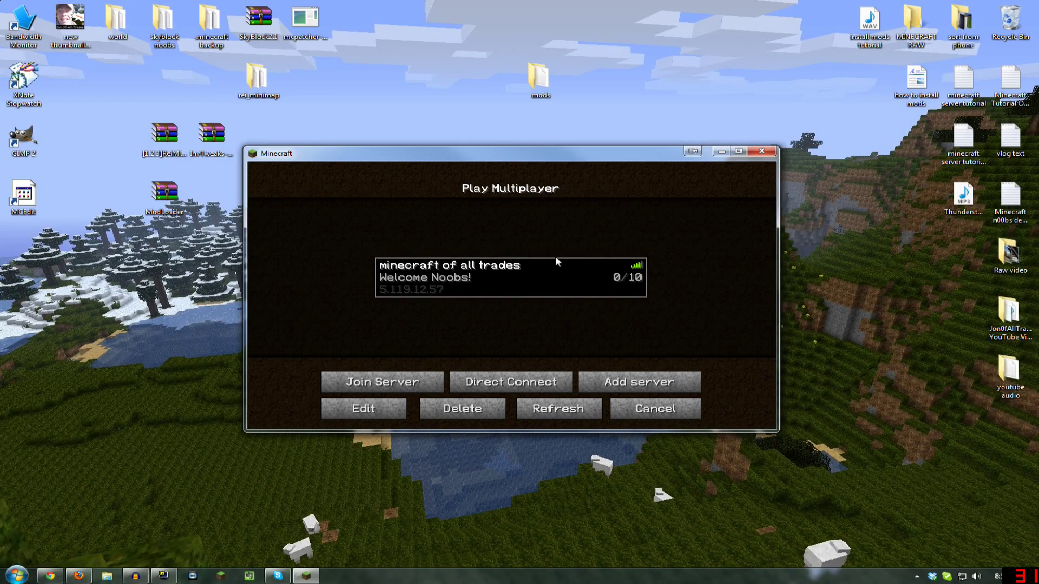
{"action": "left_click", "coordinate": [380, 382]}
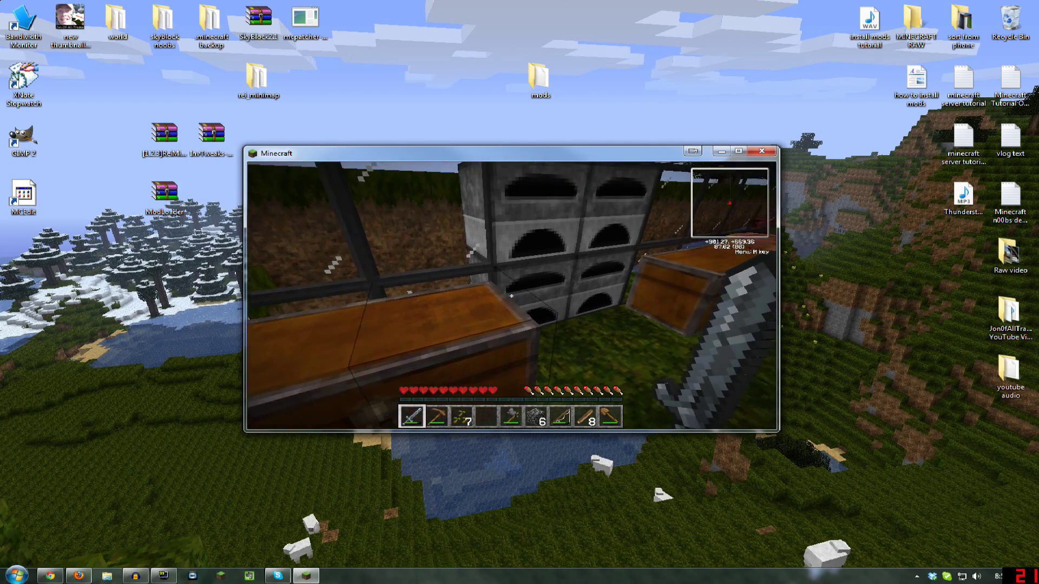
{"action": "mouse_move", "coordinate": [512, 295]}
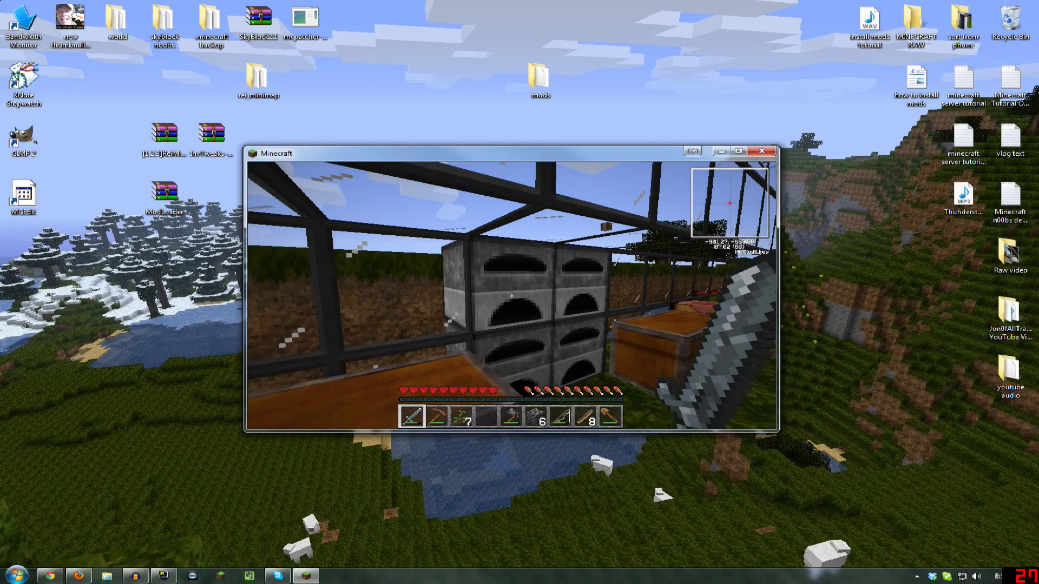
{"action": "mouse_move", "coordinate": [509, 295]}
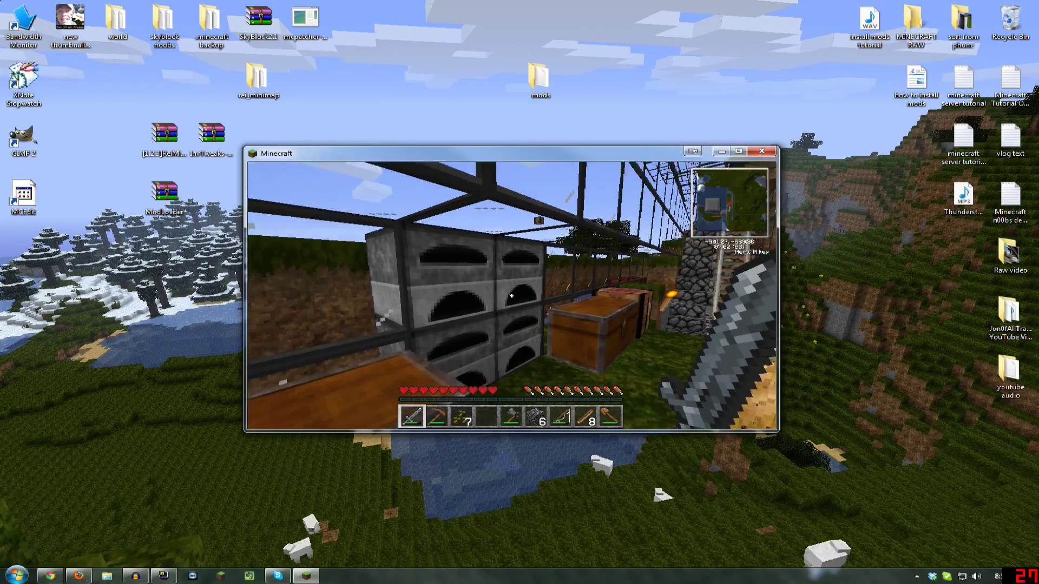
Sort the large chest's items into the top row with InvTweaks, then close it and resume playing
{"action": "key", "text": "m"}
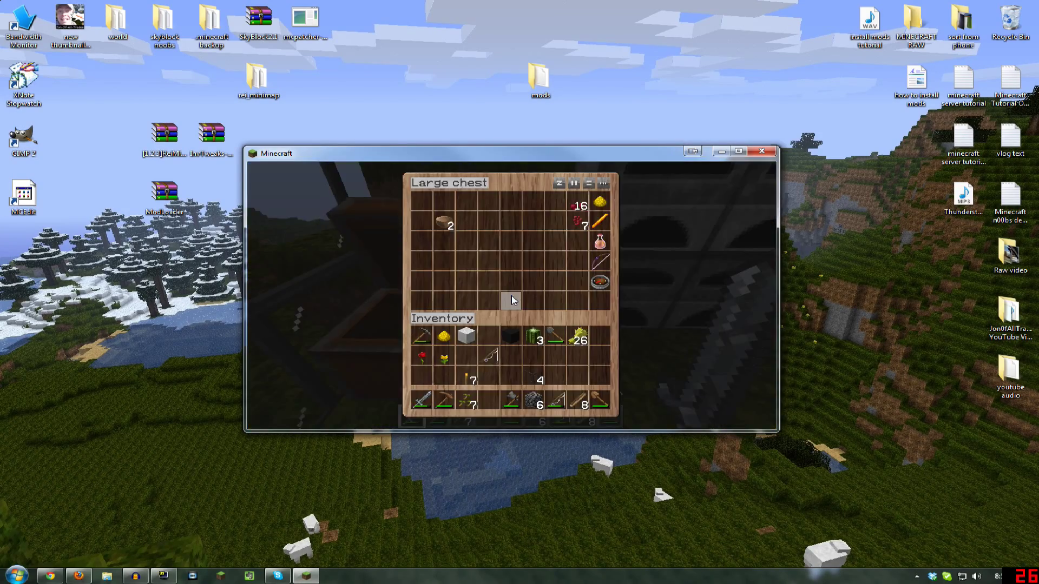
{"action": "left_click", "coordinate": [559, 183]}
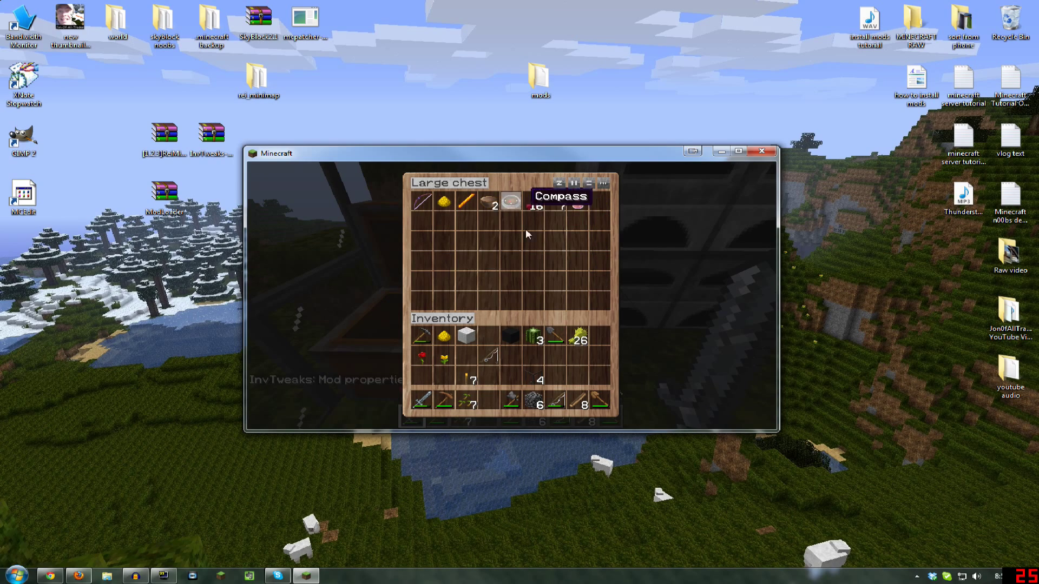
{"action": "key", "text": "Escape"}
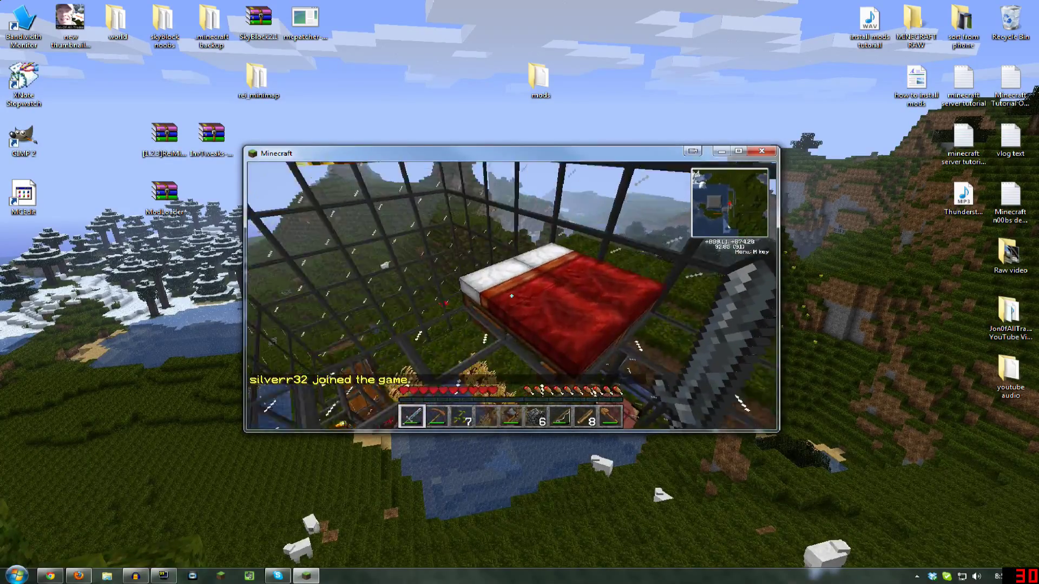
{"action": "mouse_move", "coordinate": [510, 291]}
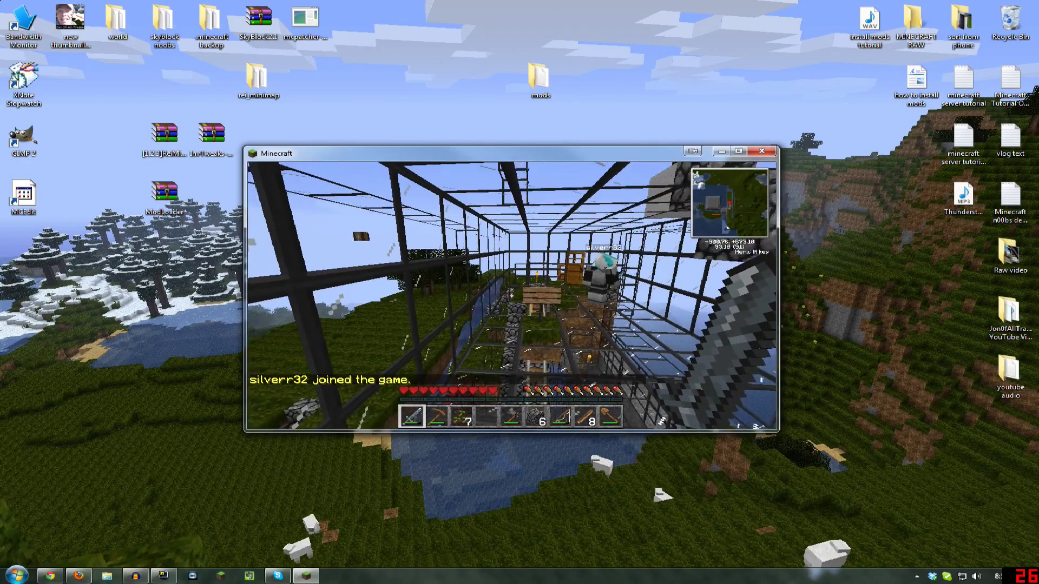